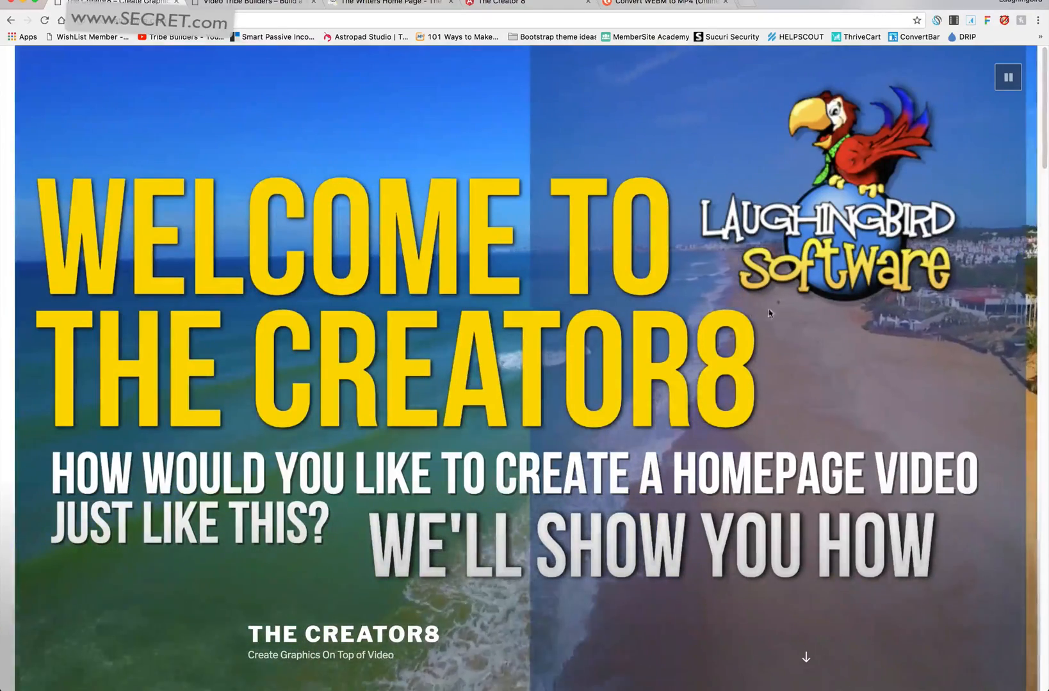
Review the Creator8 demo page, then view the Video Tribe Builders homepage video header
scroll("down", 3)
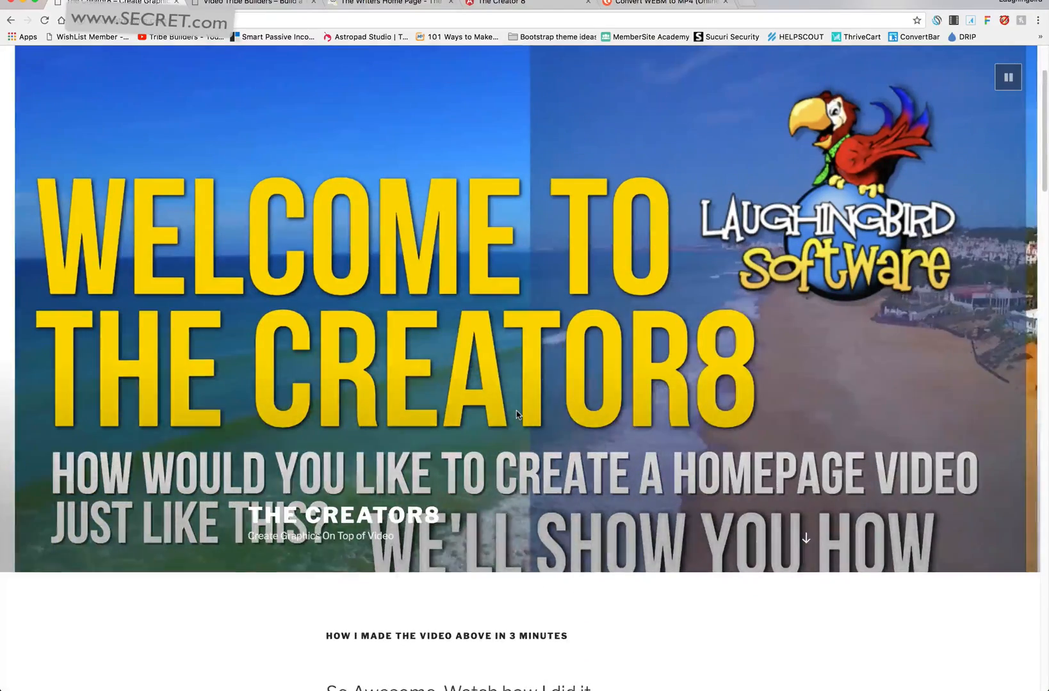
scroll("down", 3)
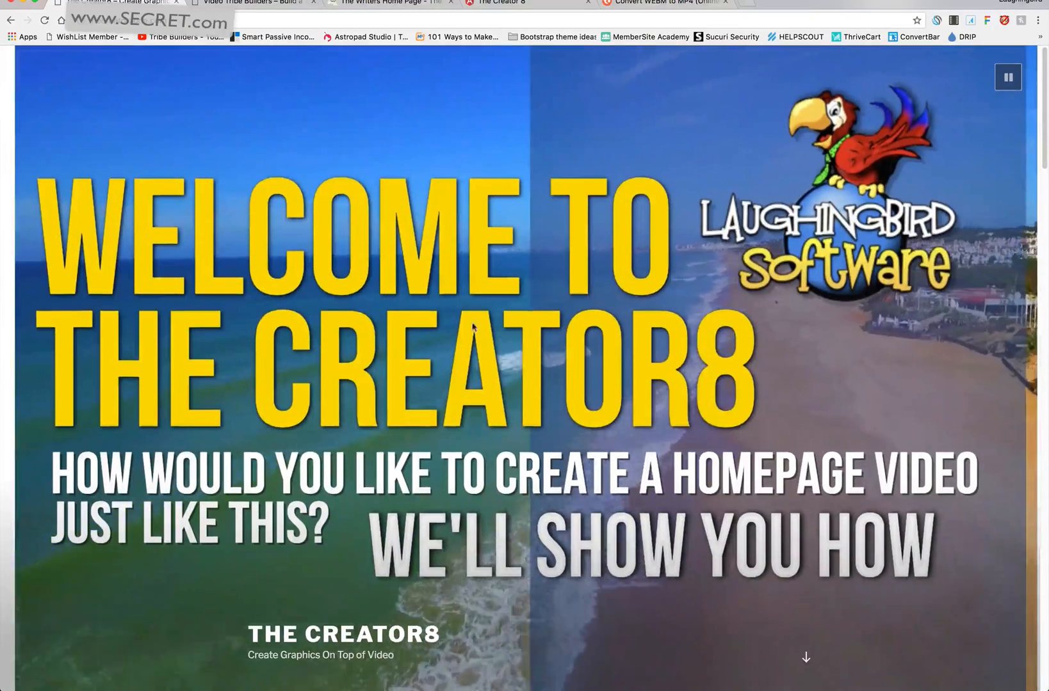
left_click(251, 3)
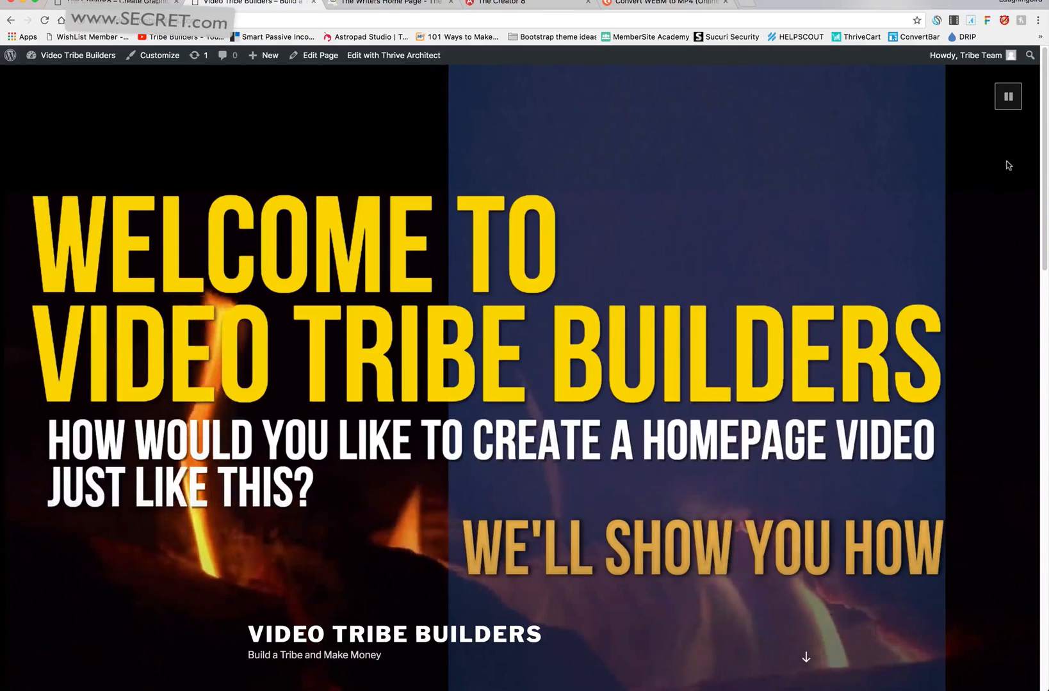
scroll("down", 3)
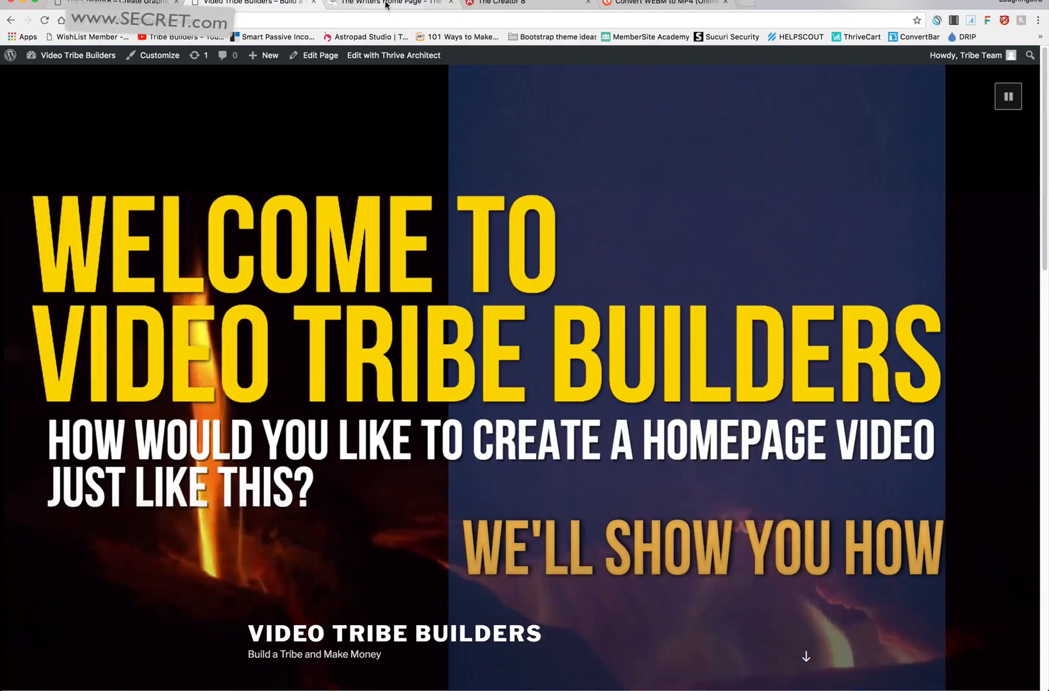
View The Writers Biz Network homepage and its static photo header
left_click(387, 3)
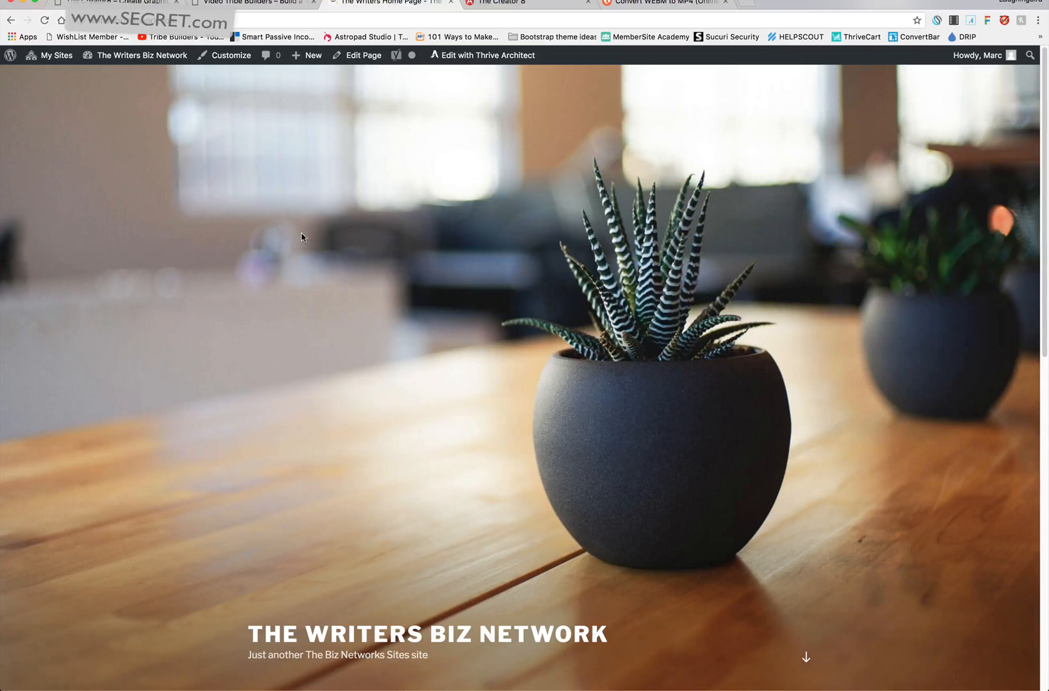
mouse_move(84, 491)
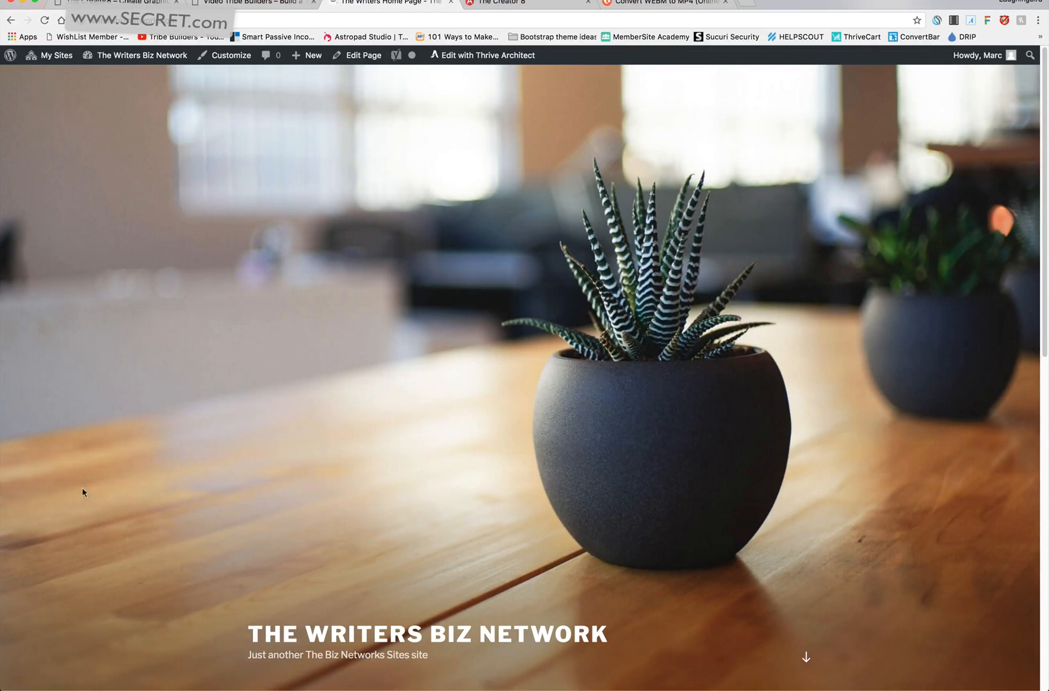
mouse_move(395, 451)
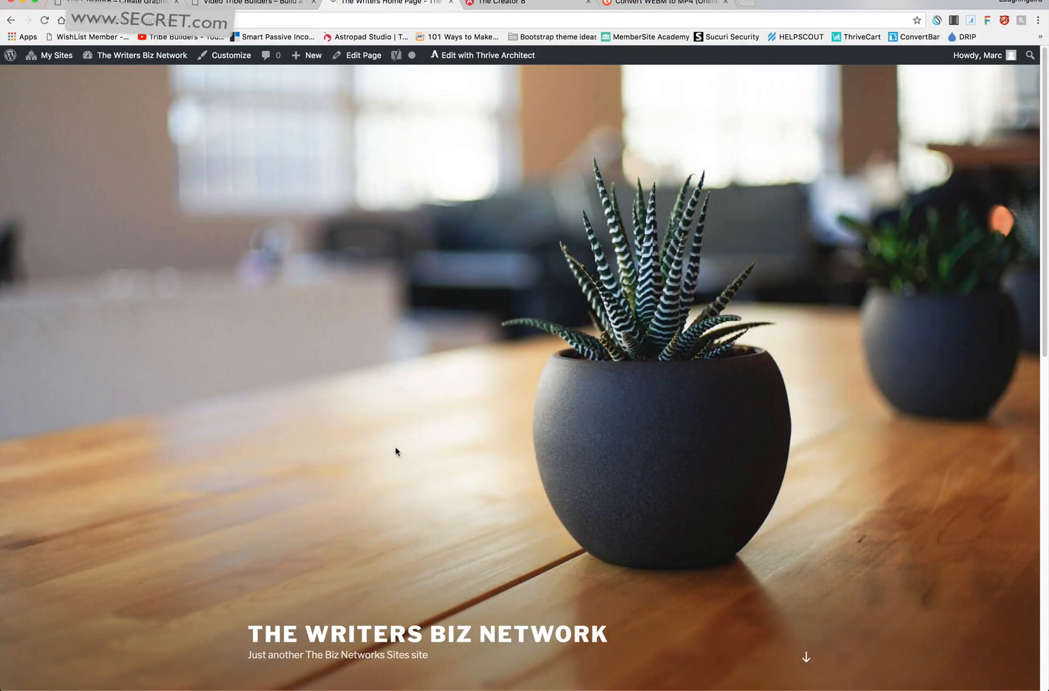
scroll("down", 3)
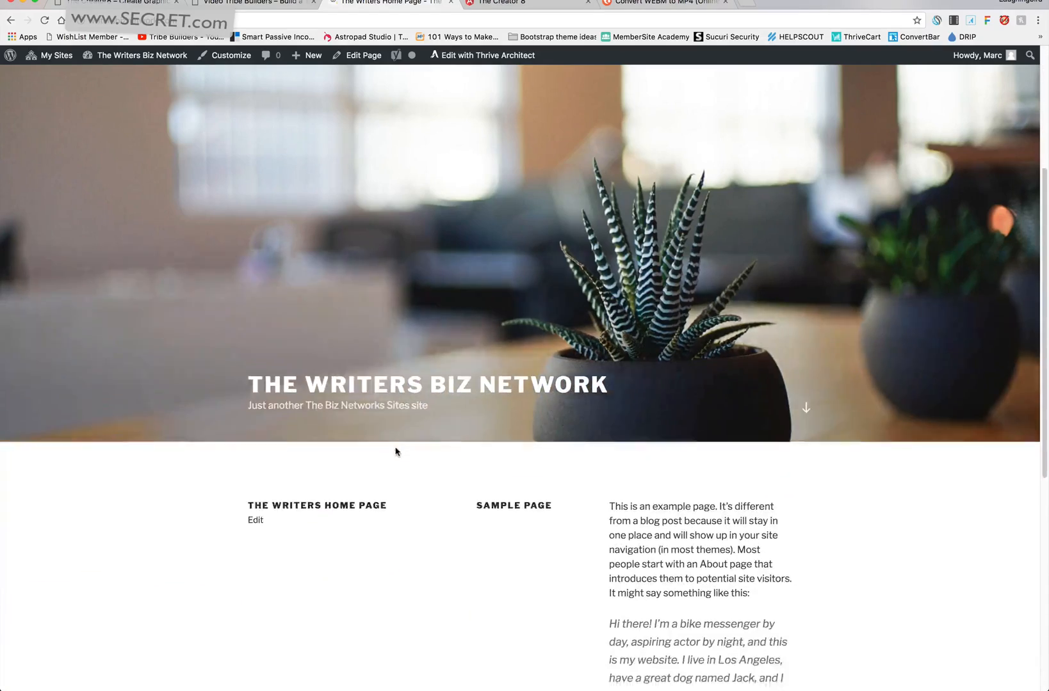
scroll("down", 3)
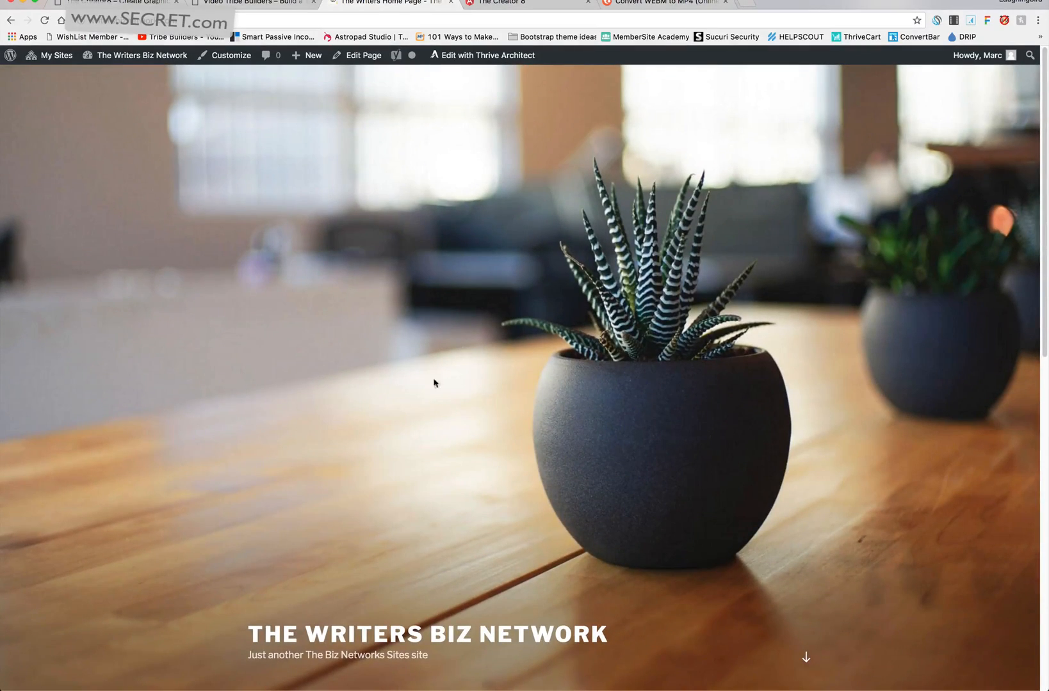
mouse_move(490, 365)
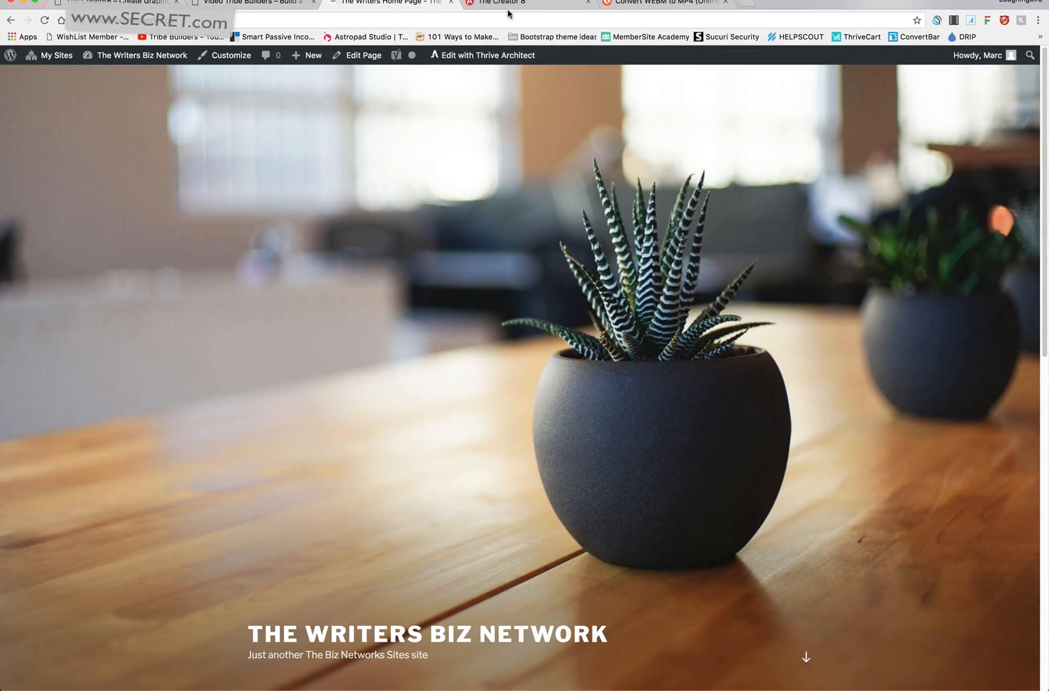
Load the Social_Media_Templates collection and locate the fb940x788_achieve template
left_click(521, 2)
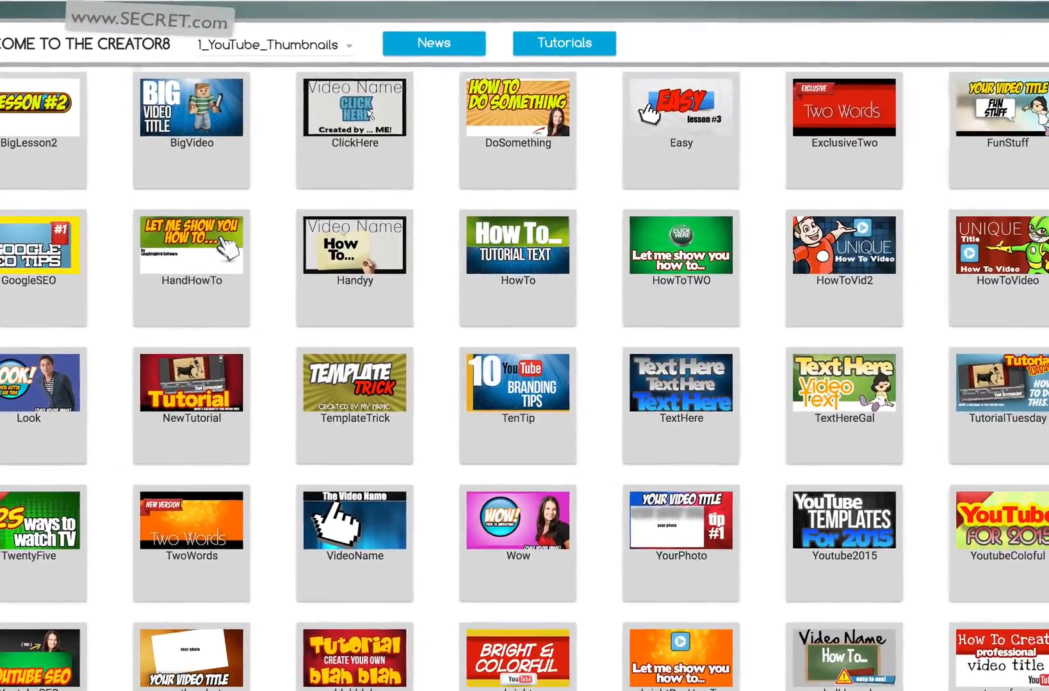
scroll("down", 3)
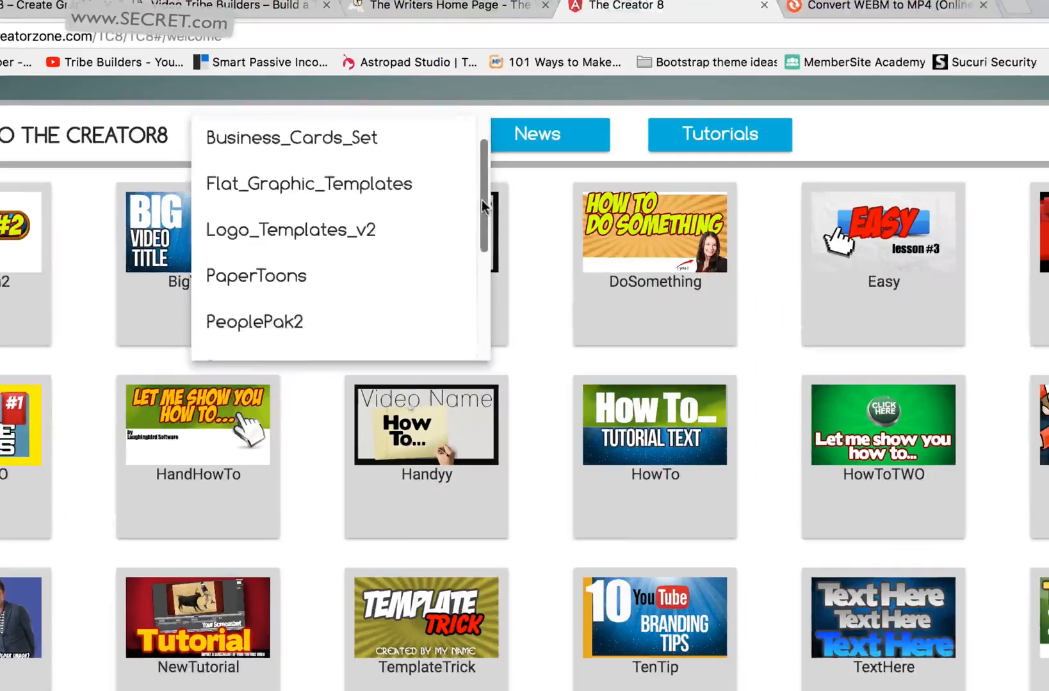
scroll("down", 3)
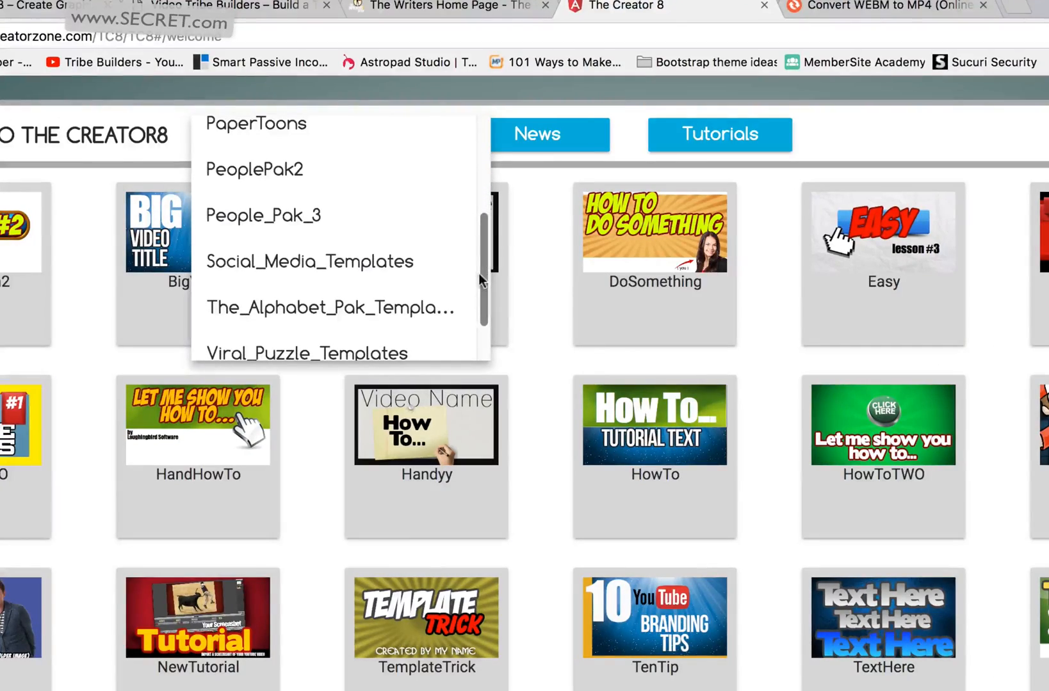
left_click(309, 261)
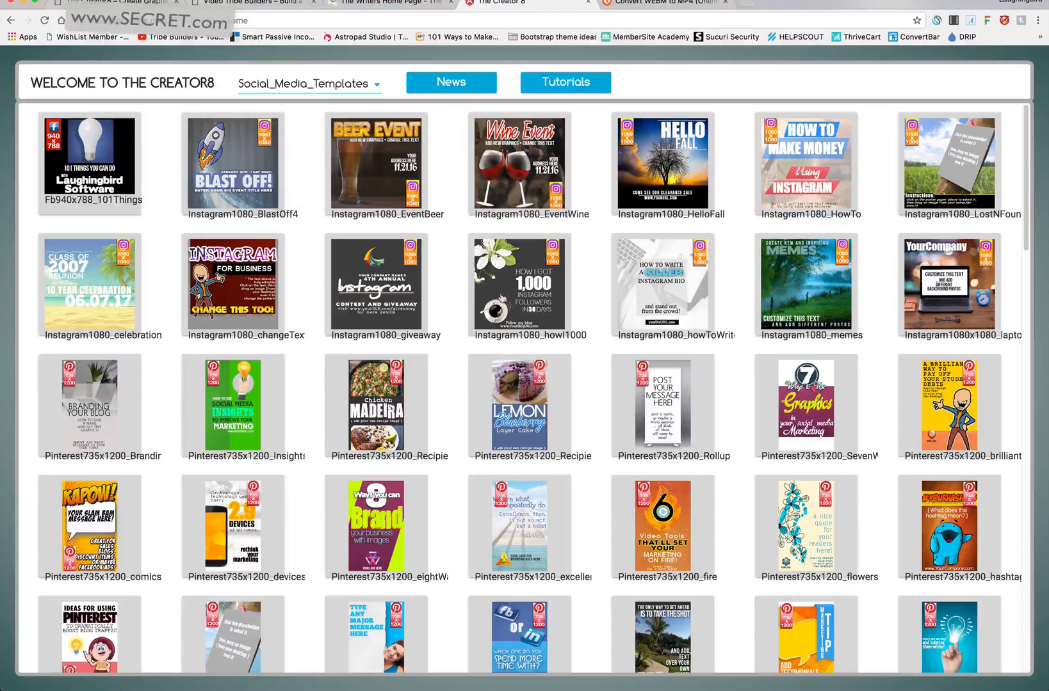
scroll("down", 3)
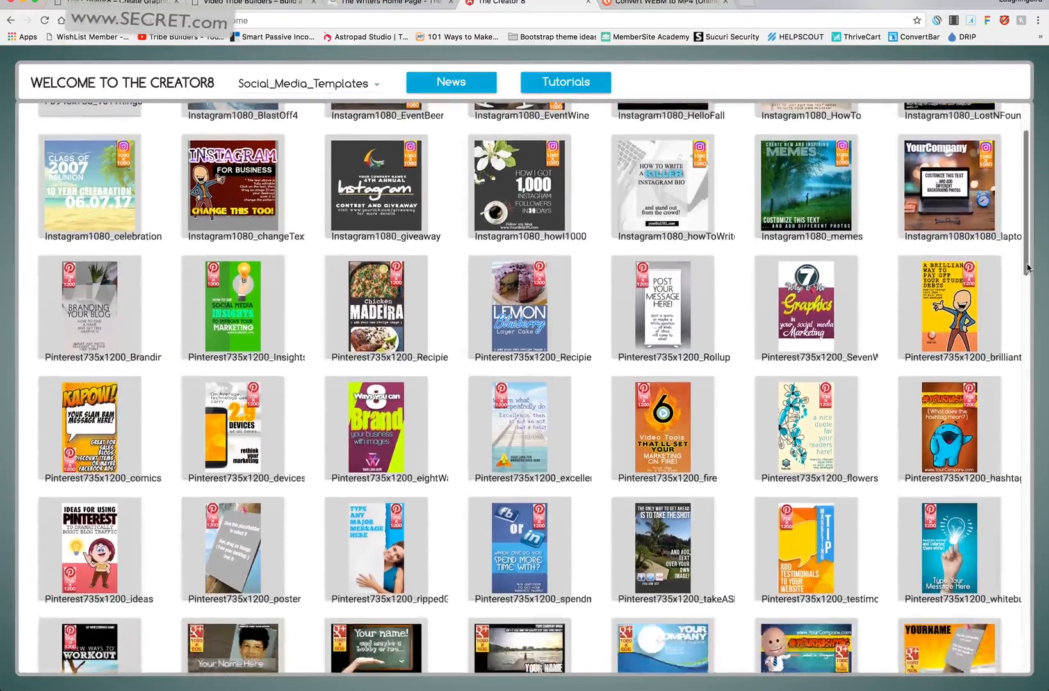
scroll("down", 3)
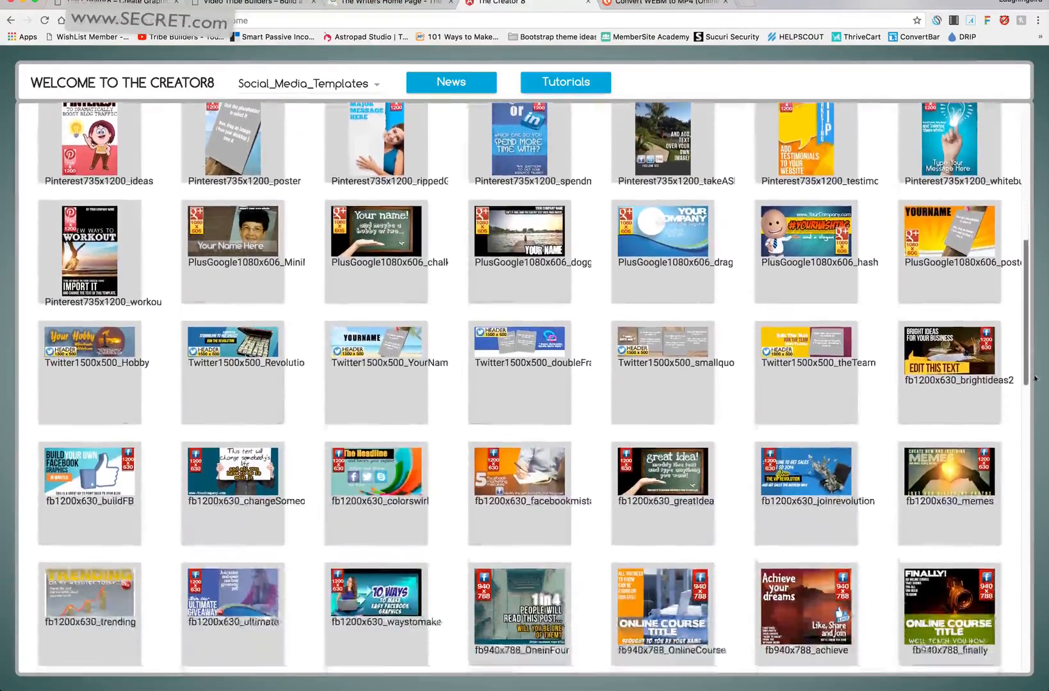
scroll("down", 3)
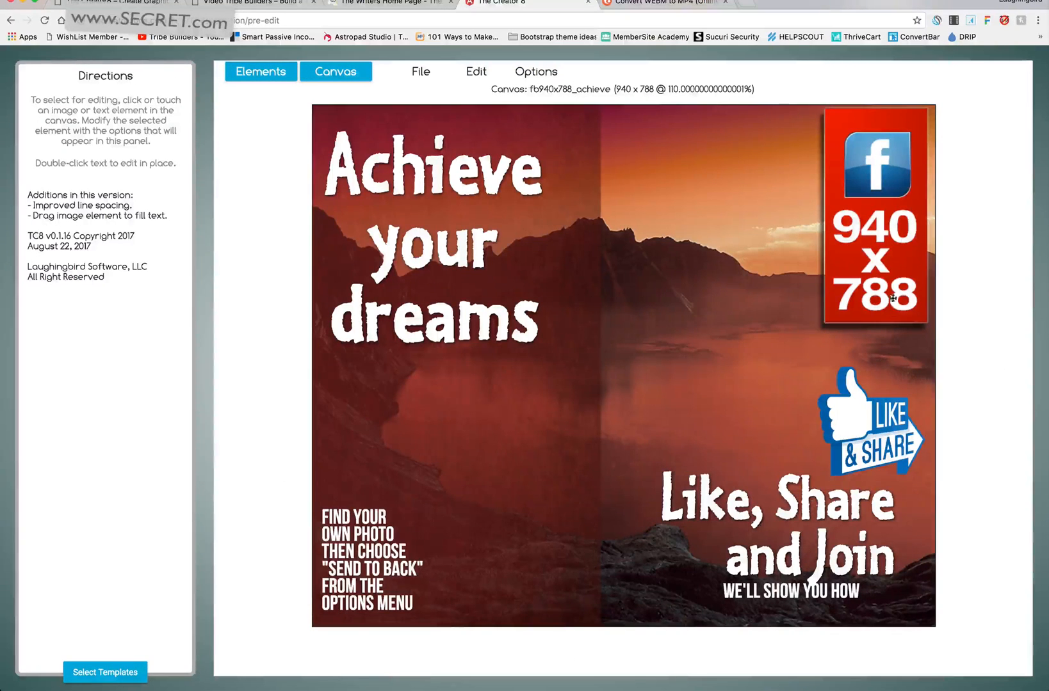
Delete the Facebook 940 x 788 badge and select the Like & Share graphic for removal
left_click(872, 214)
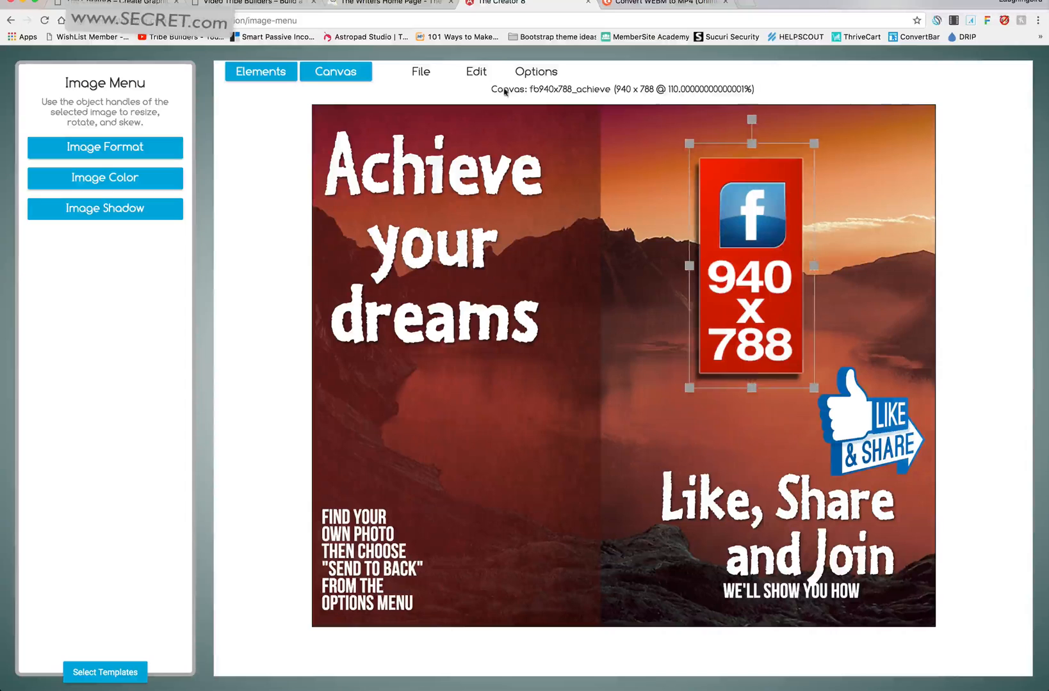
left_click(476, 72)
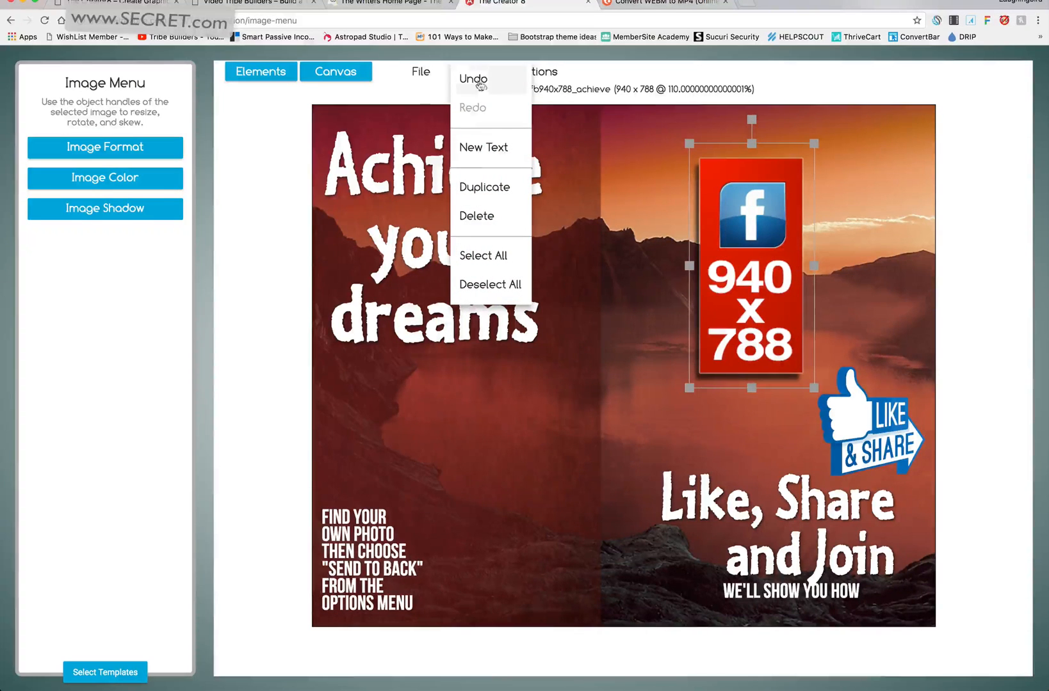
left_click(476, 216)
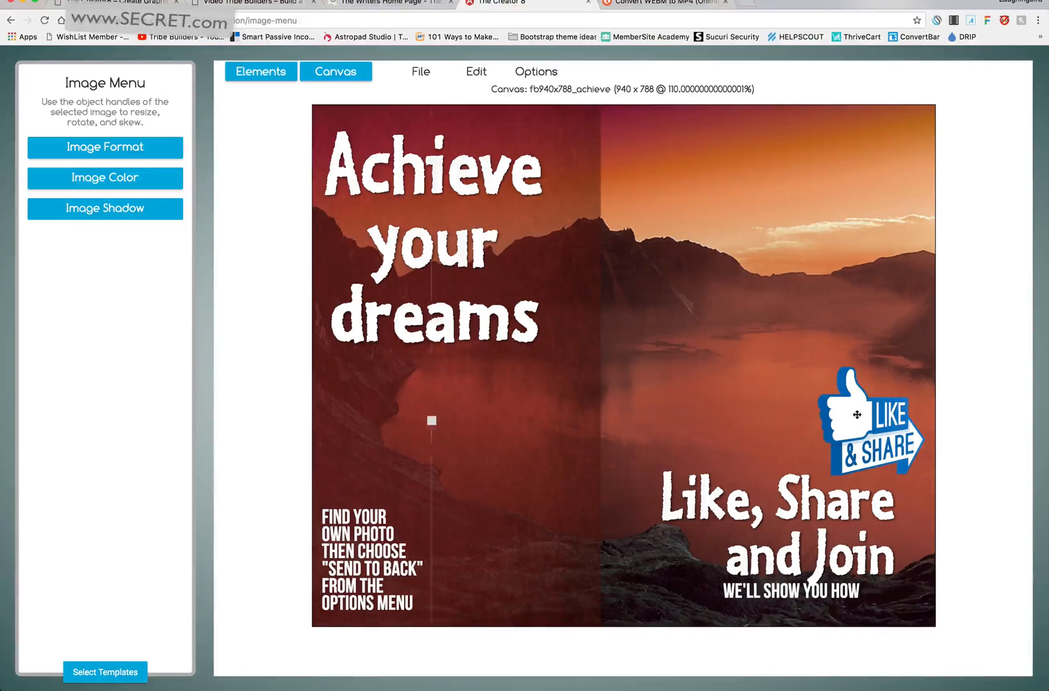
left_click(441, 251)
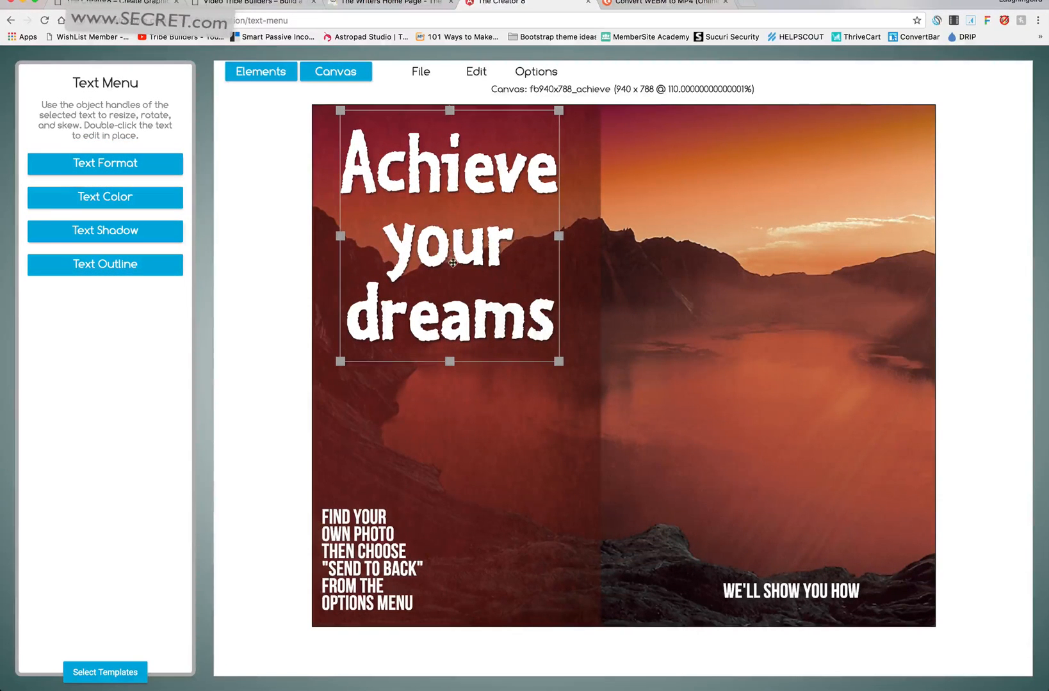
Add the subtitle 'LEARN HOW TO CREATE YOUR OWN NOVEL IN 24 HOURS' under the headline
double_click(450, 251)
type("My New Site is AMAZING")
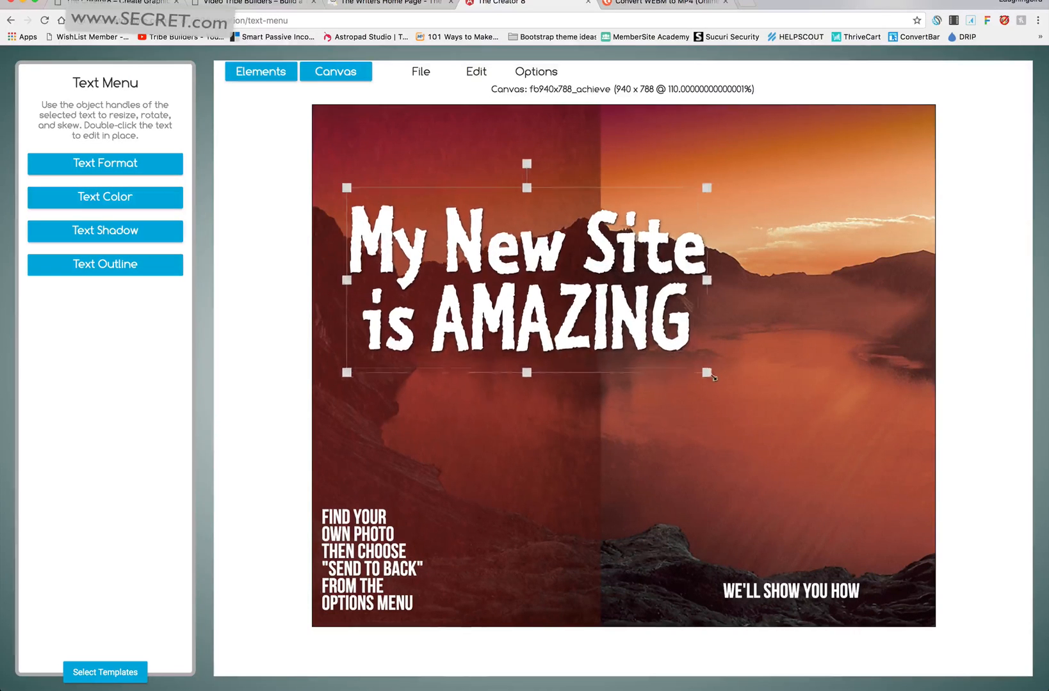
left_click_drag(709, 372, 793, 416)
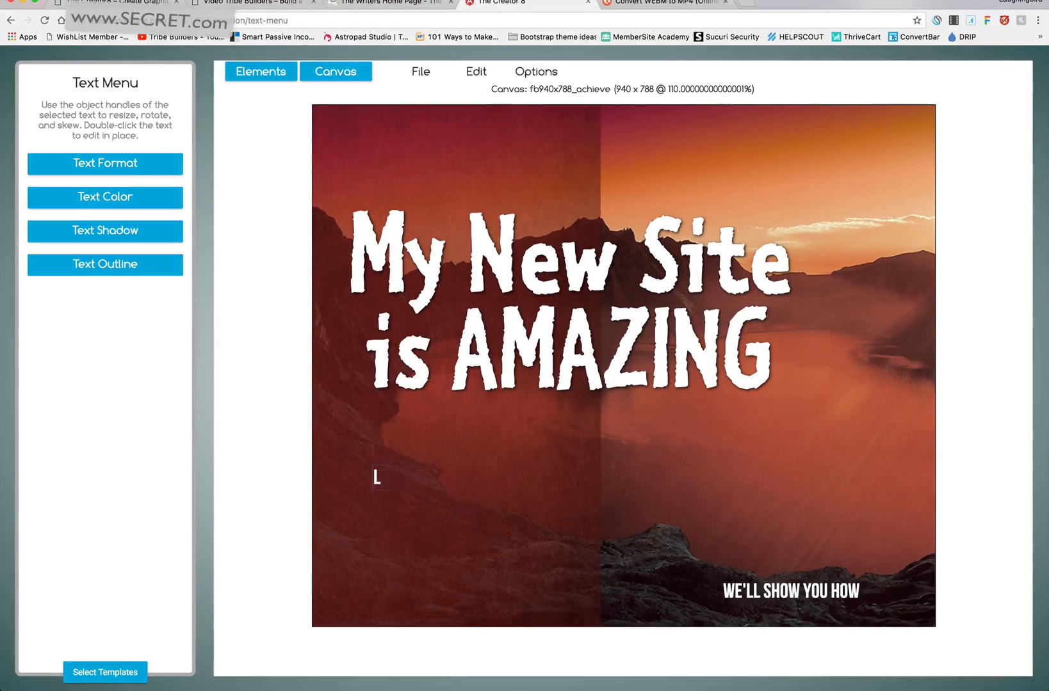
type("EARN HOW TO CREATE YOUR OWN")
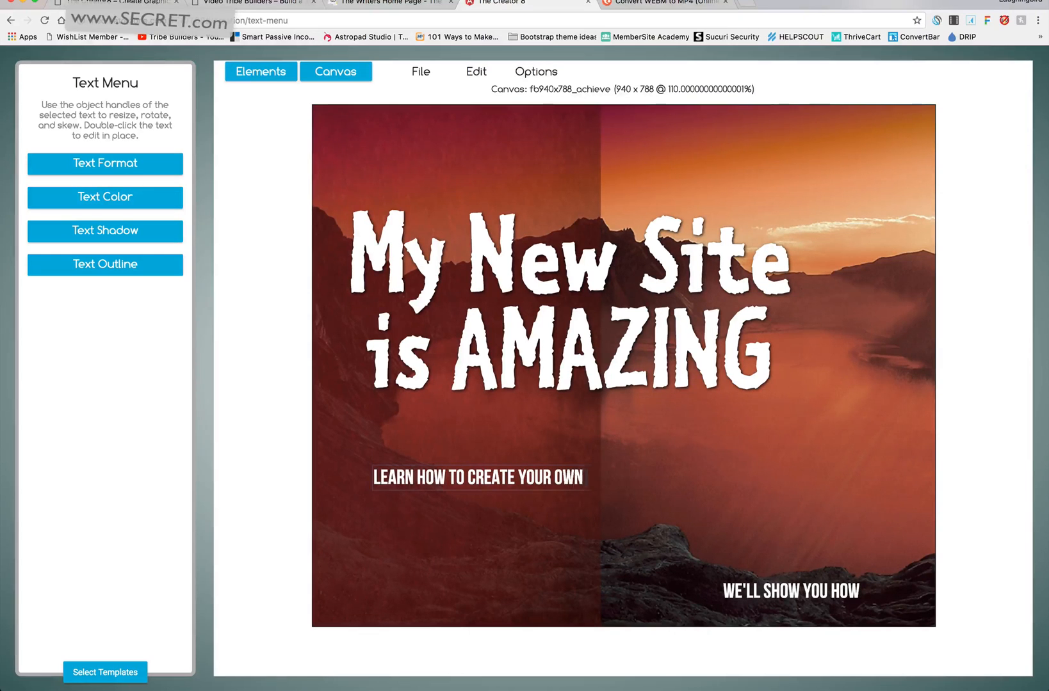
type("NOVEL IN 24 HOURS")
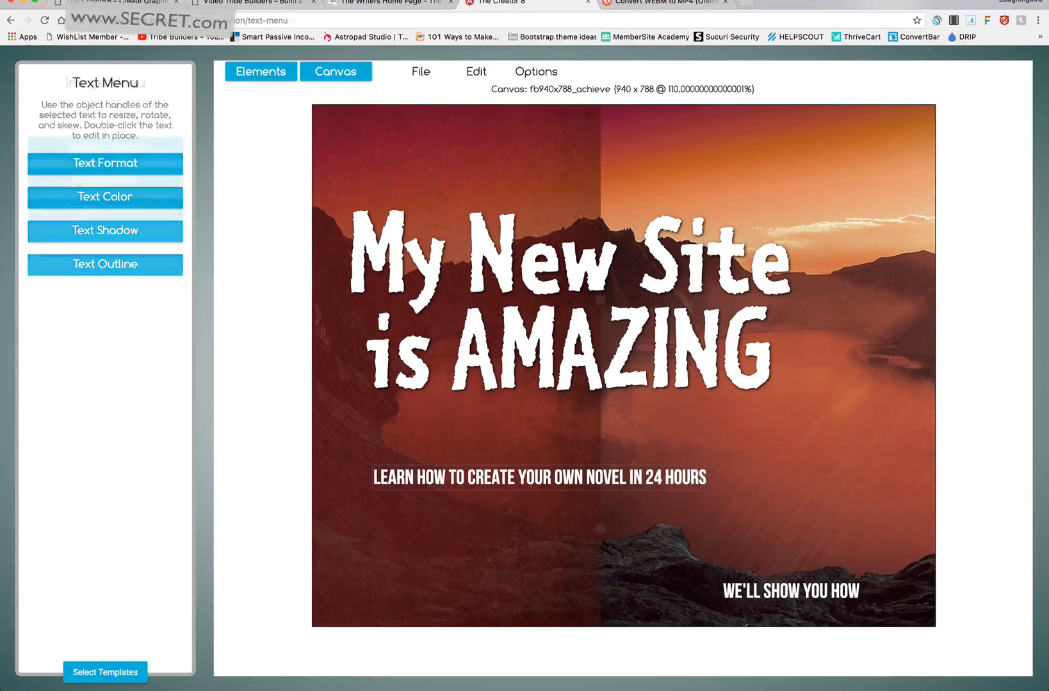
left_click(622, 368)
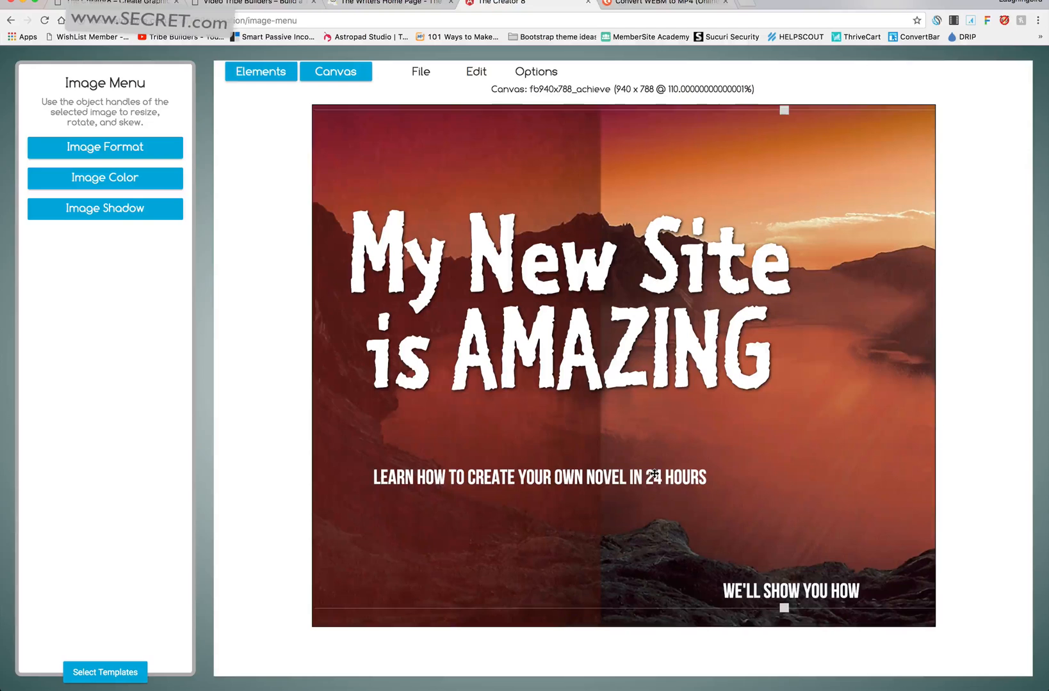
Move WE'LL SHOW YOU HOW up beneath the subtitle and enlarge it
left_click(537, 477)
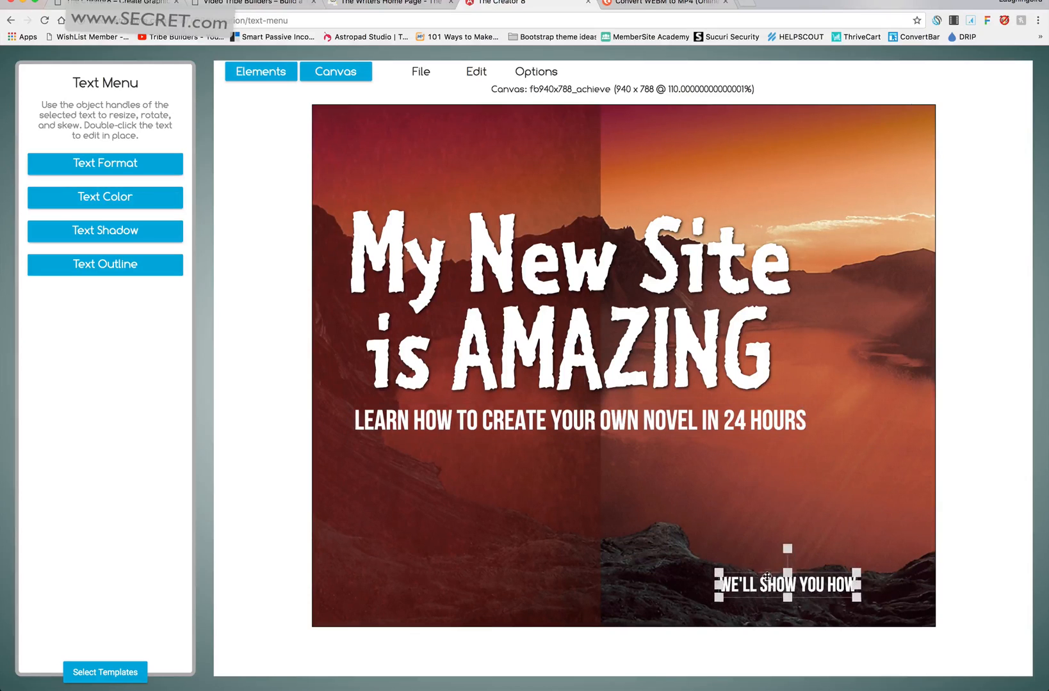
left_click_drag(786, 585, 627, 464)
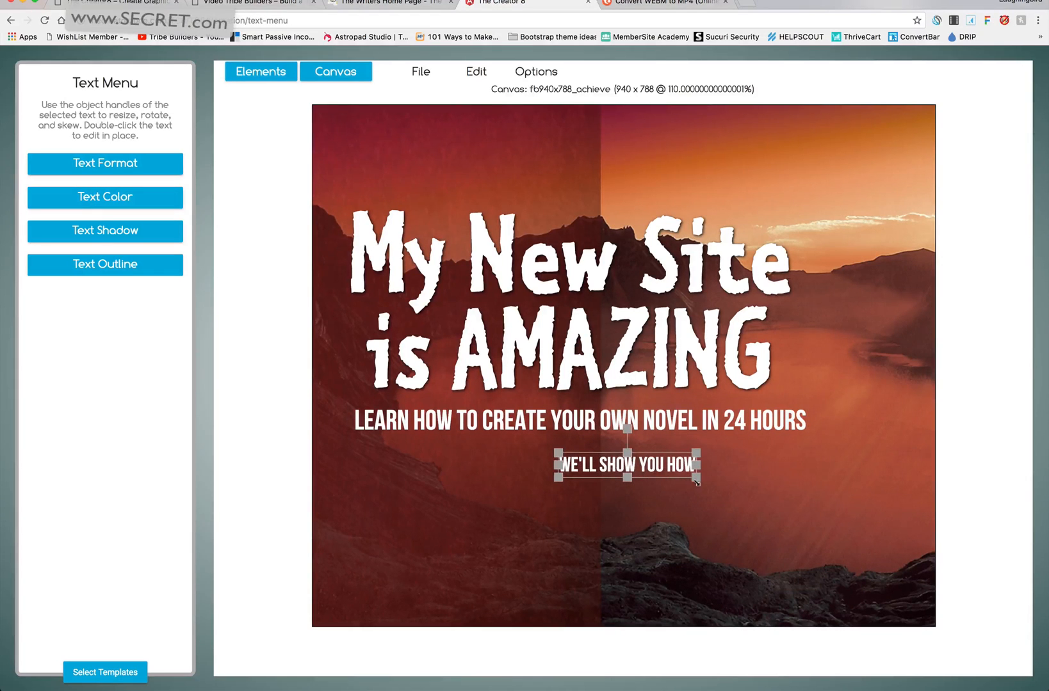
left_click_drag(695, 483, 886, 508)
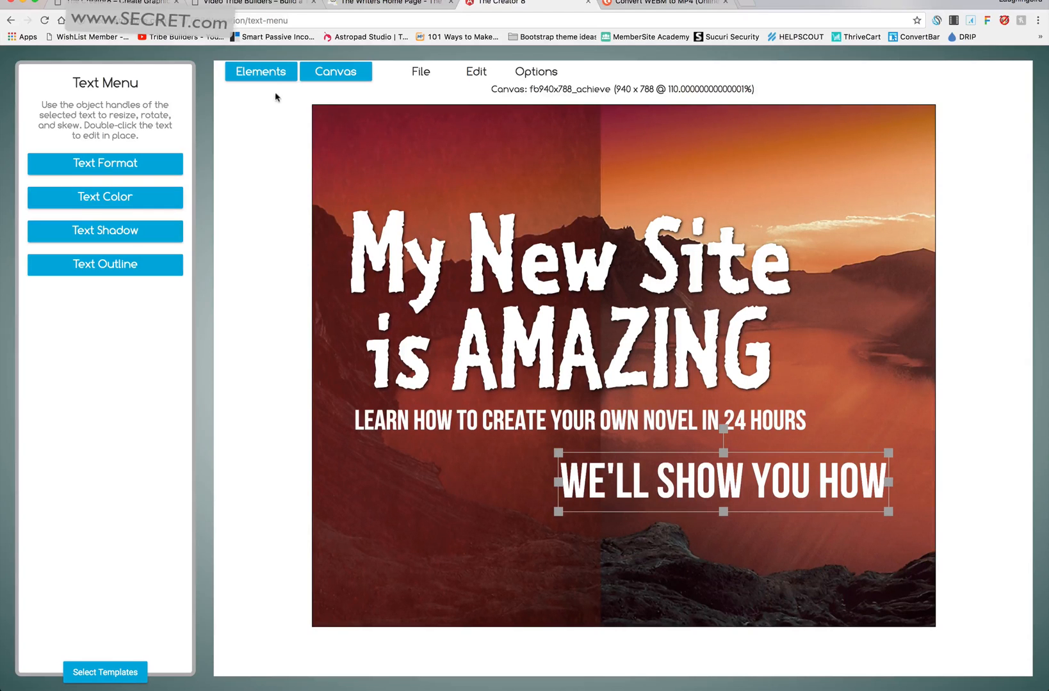
Add the blue bubble video from 2_Video_Animation and send it behind the mountain photo
left_click(260, 71)
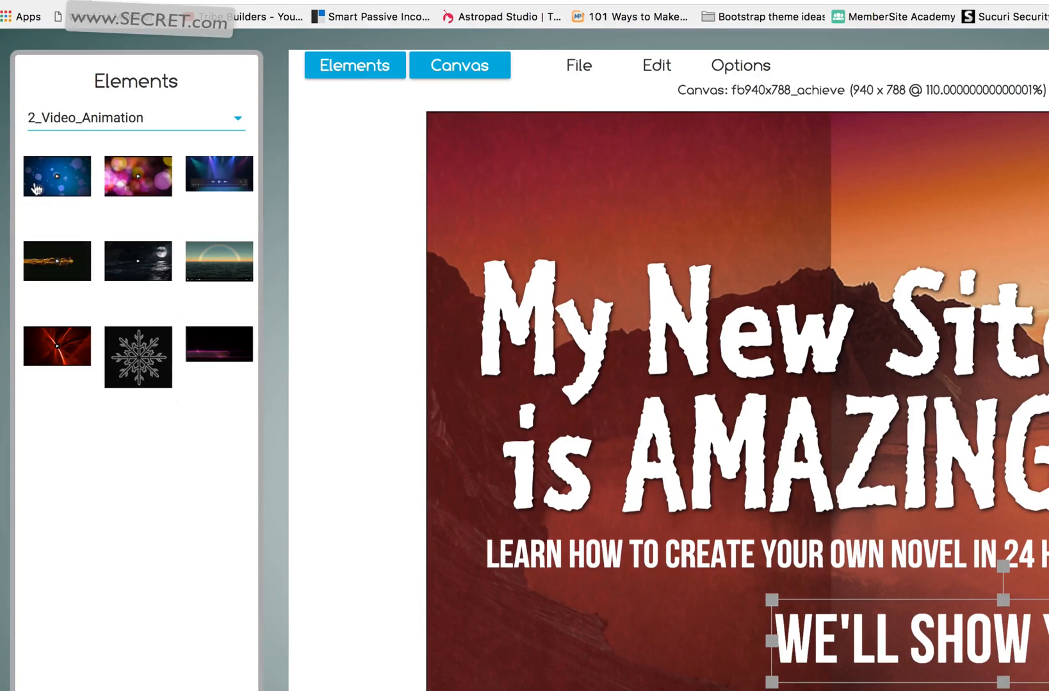
left_click_drag(57, 176, 564, 275)
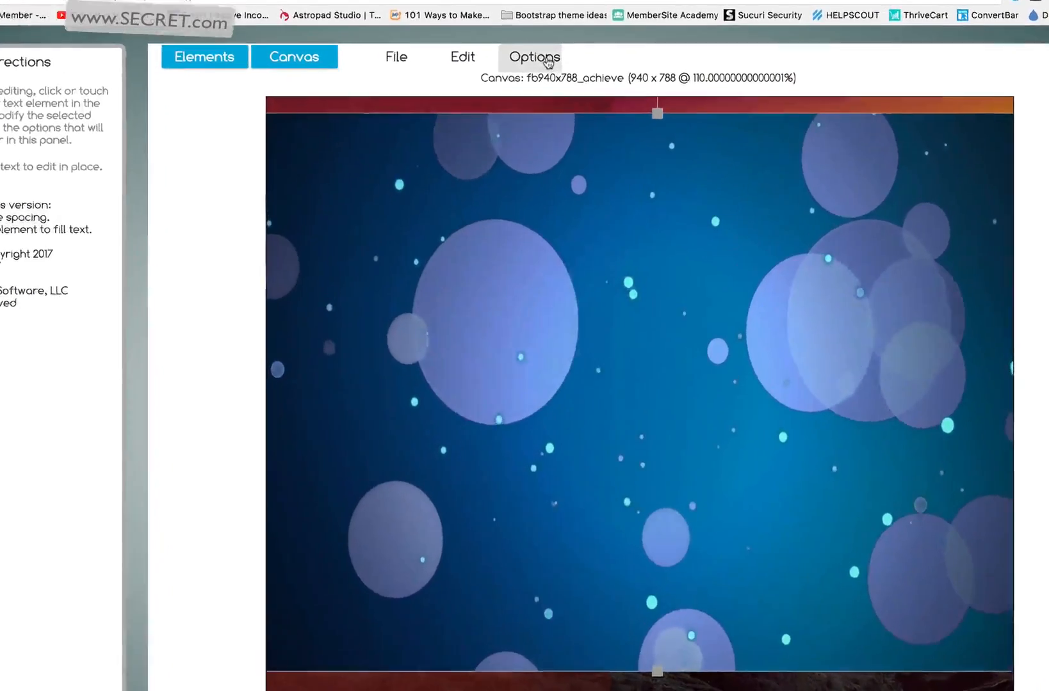
left_click(533, 56)
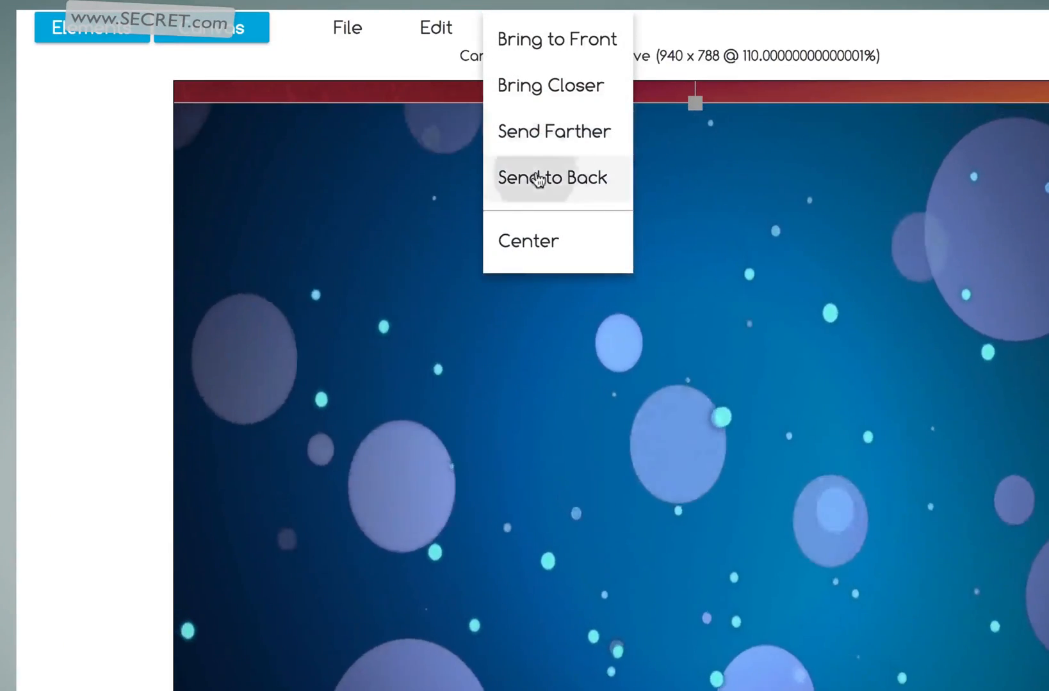
left_click(552, 177)
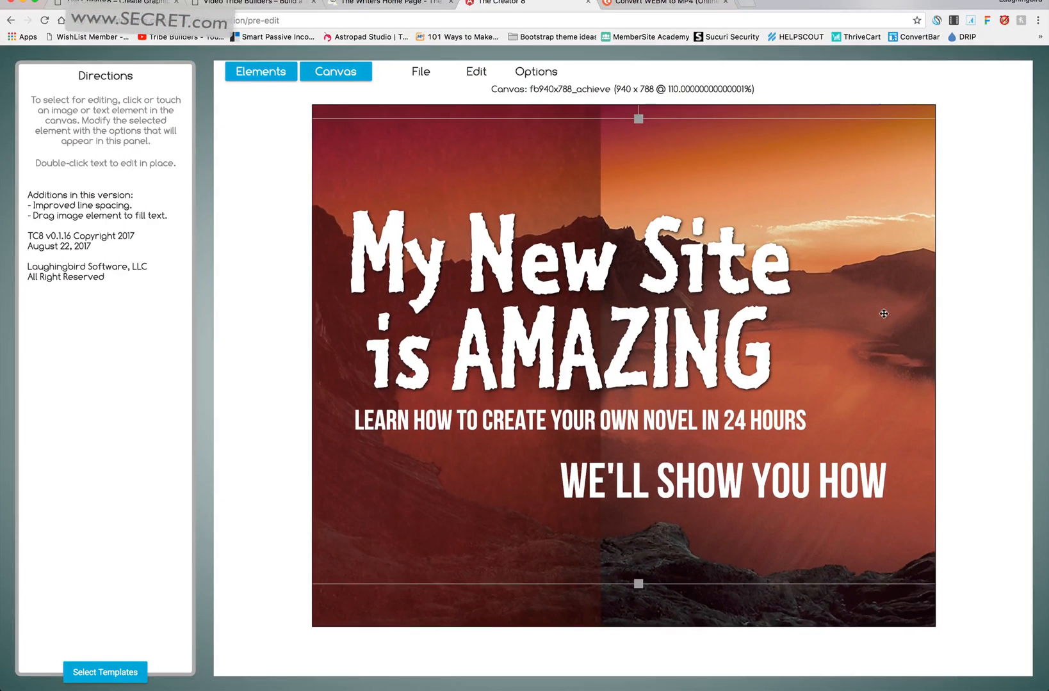
left_click(635, 334)
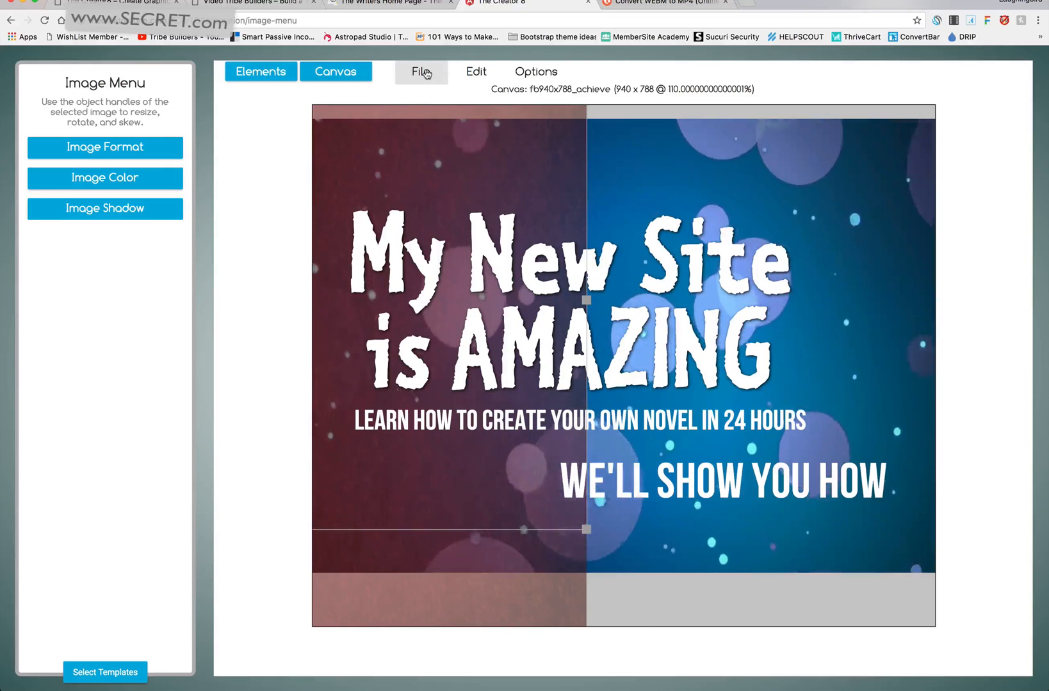
Add the Laughingbird logo at top right and soften its drop shadow opacity
left_click(420, 72)
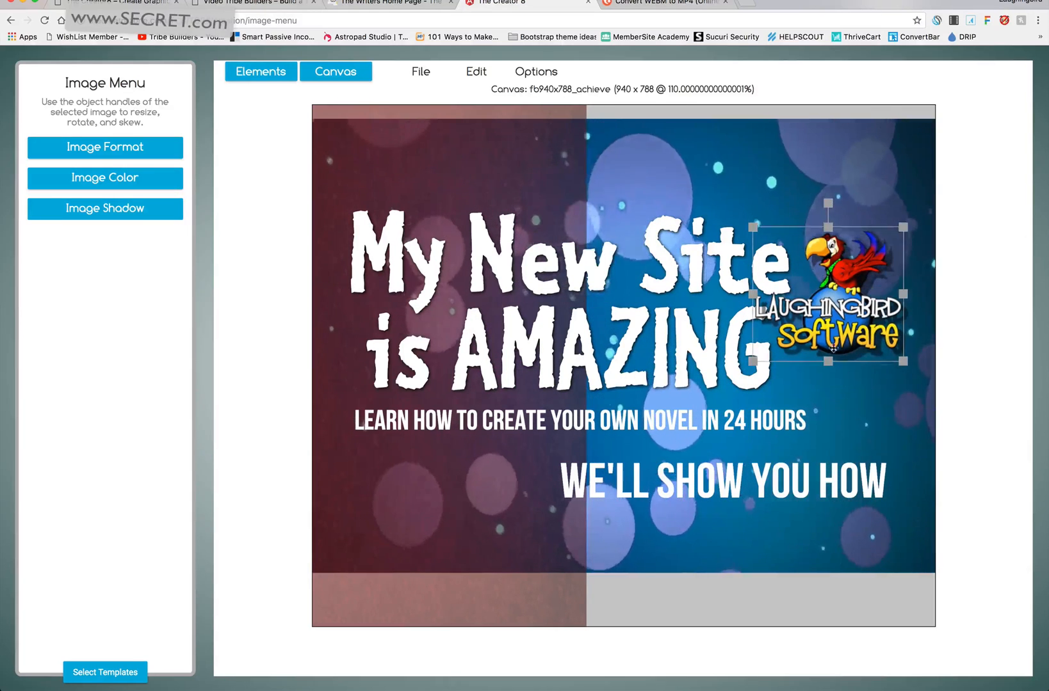
left_click(105, 208)
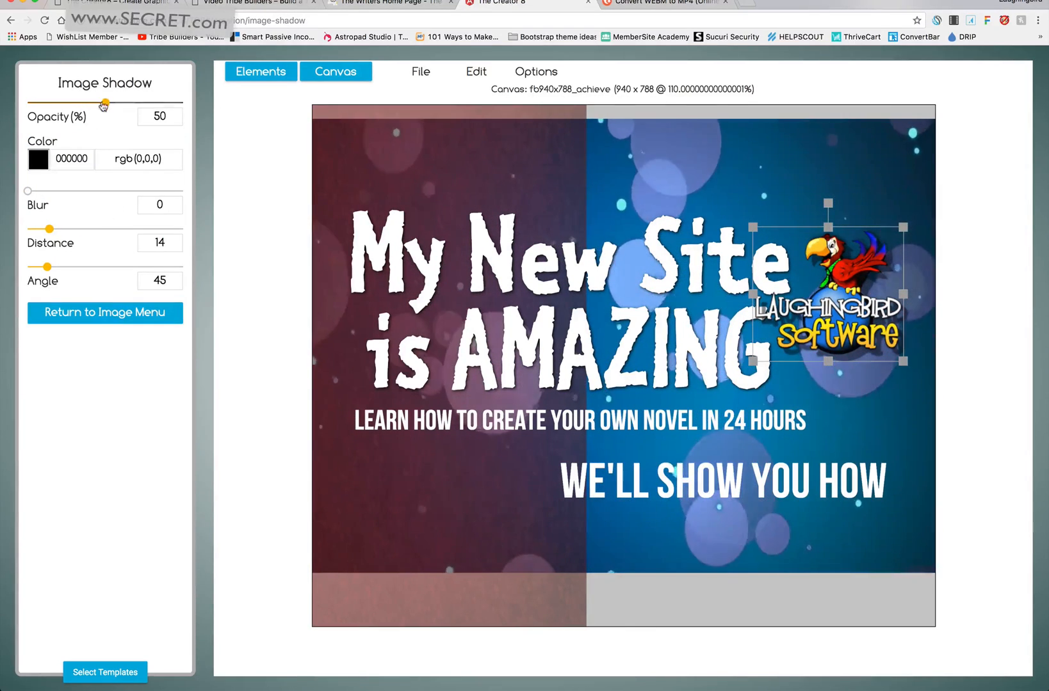
left_click_drag(100, 102, 57, 101)
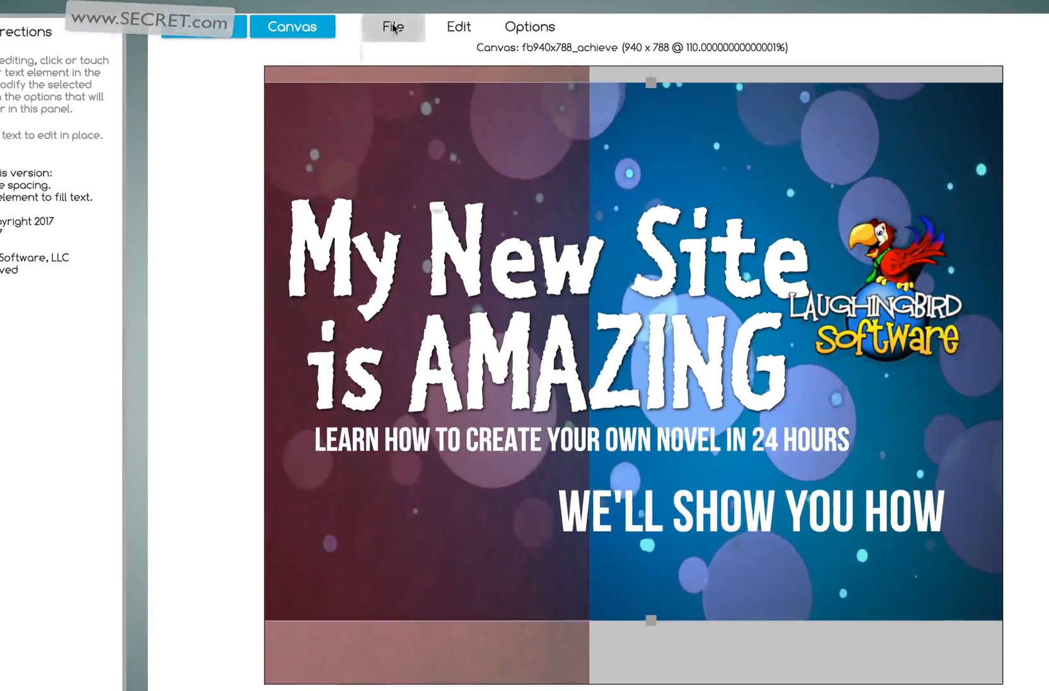
Import Untitled_Project.mp4 beach video from Downloads and place it behind the design
left_click(392, 26)
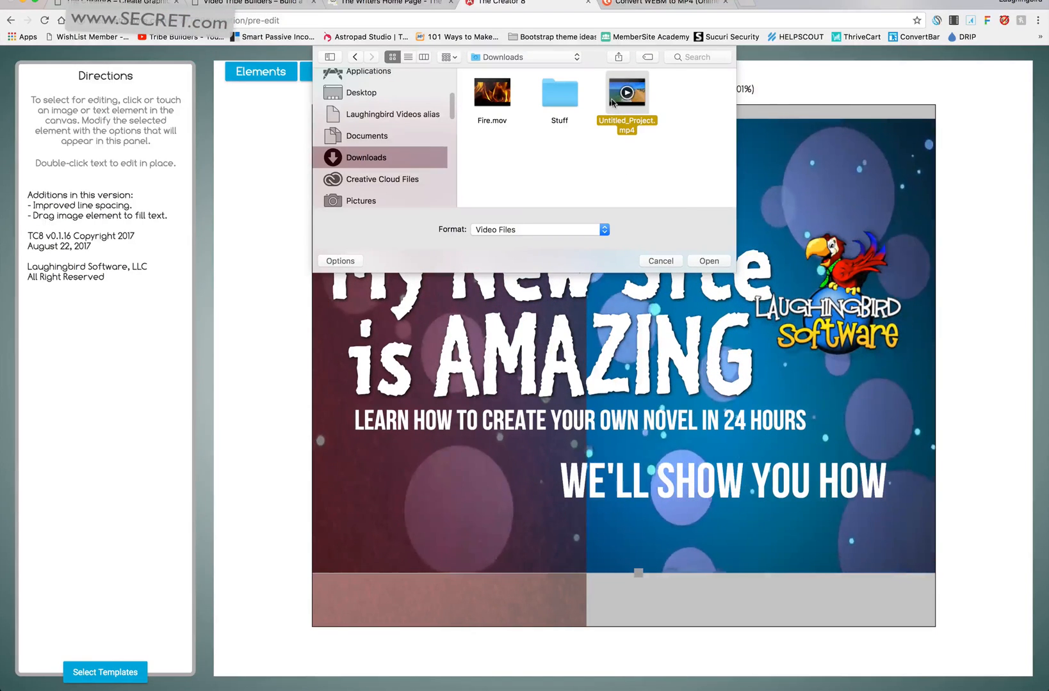
left_click(707, 260)
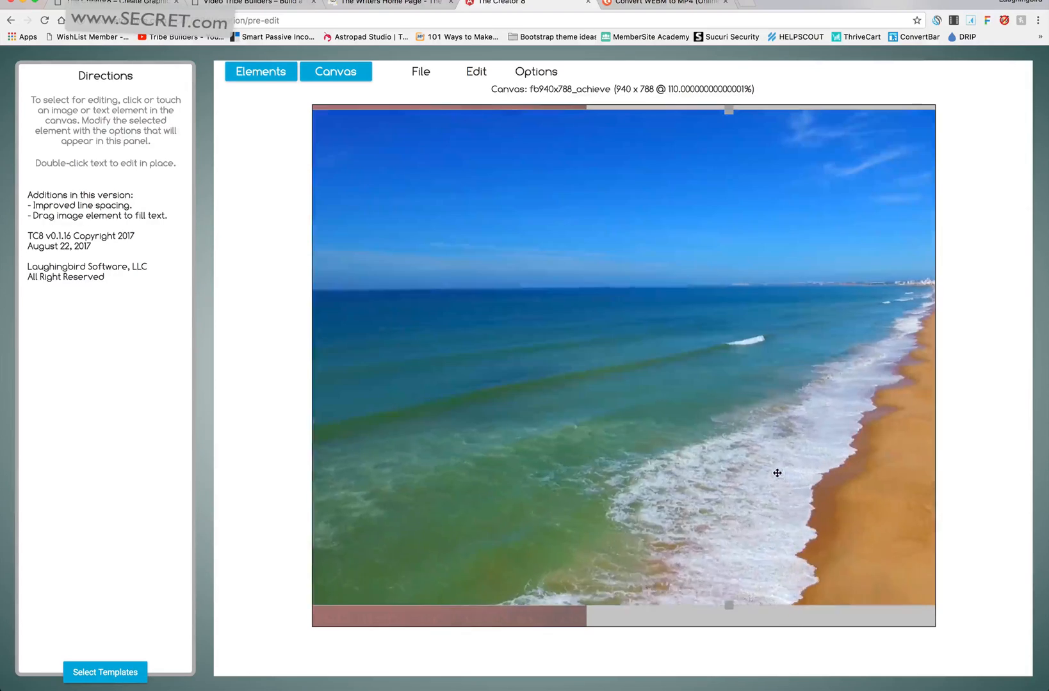
left_click(535, 72)
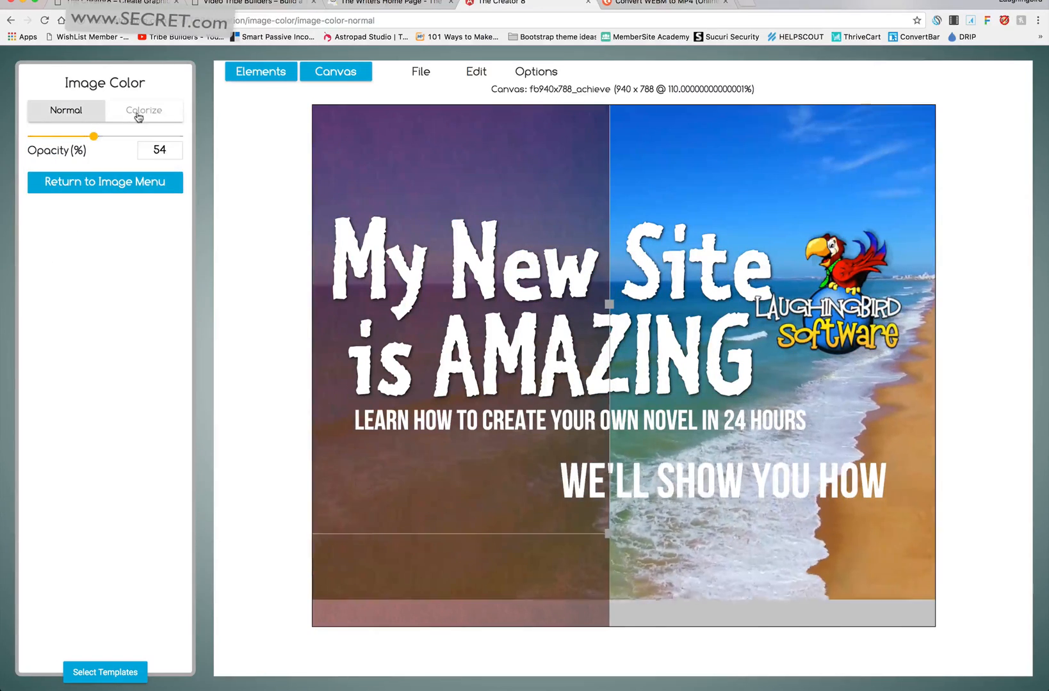
Colorize the translucent photo overlay with a bright blue tint
left_click(143, 111)
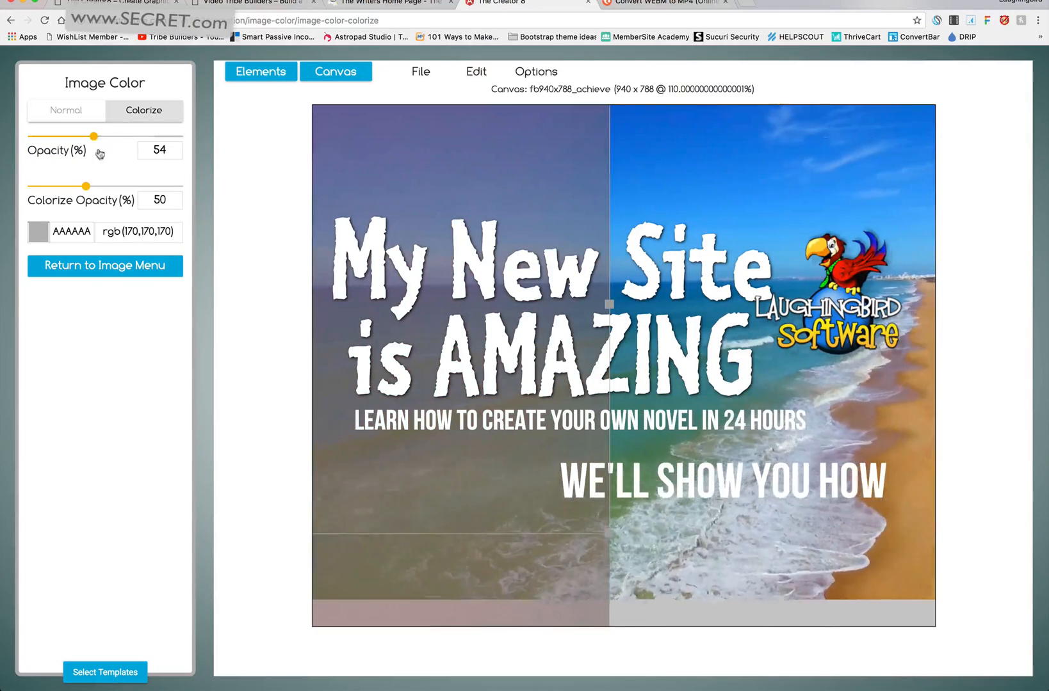
left_click(39, 232)
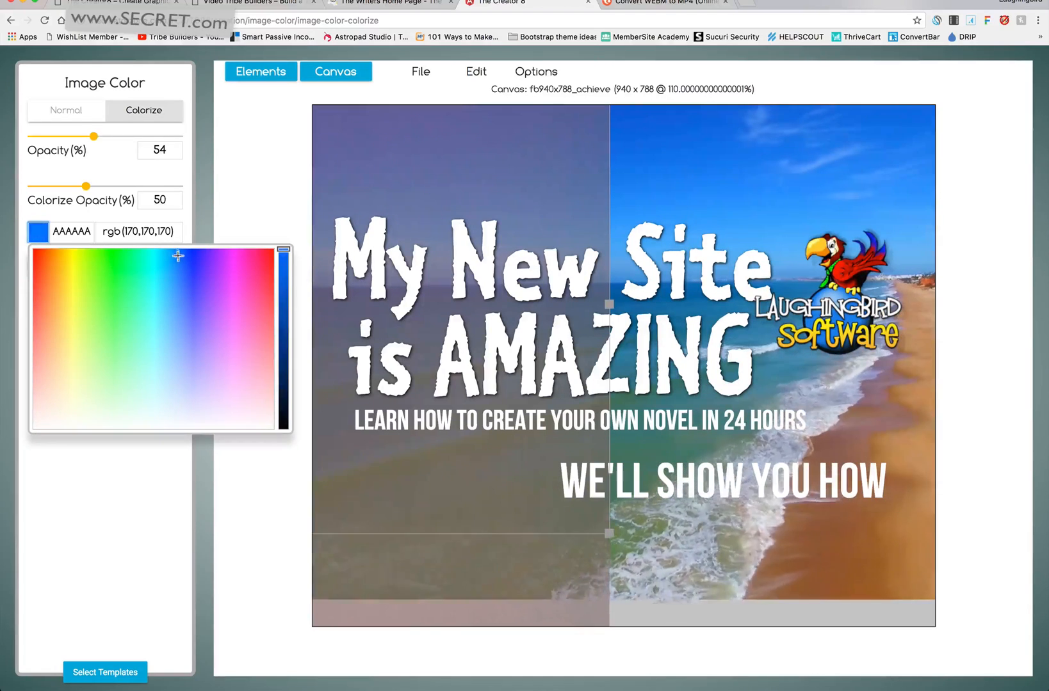
left_click(170, 251)
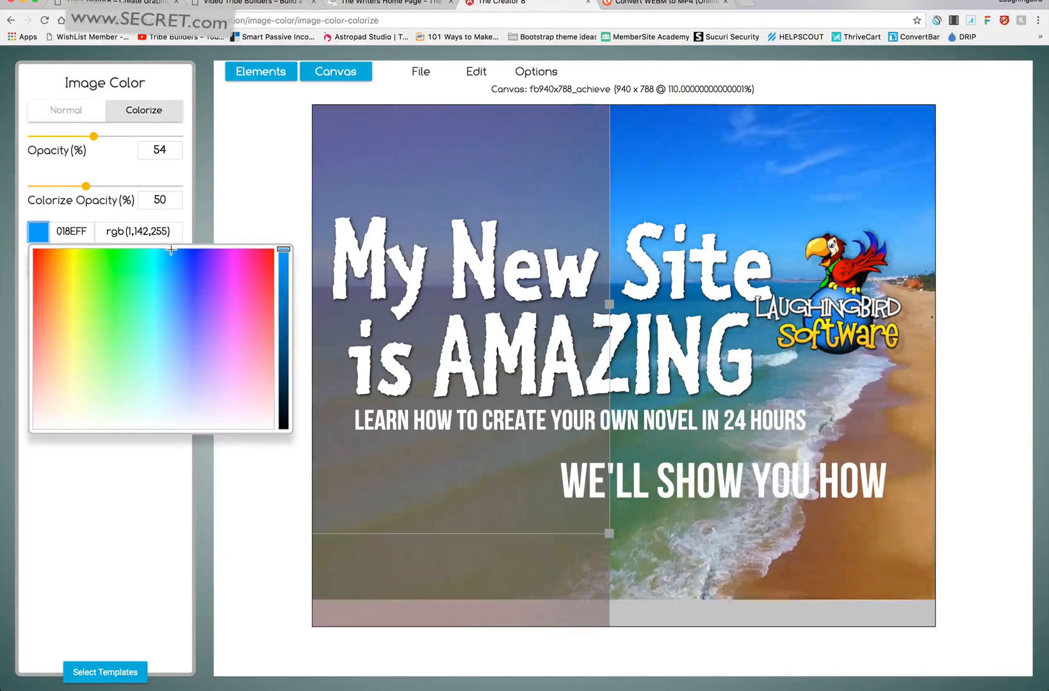
left_click(721, 480)
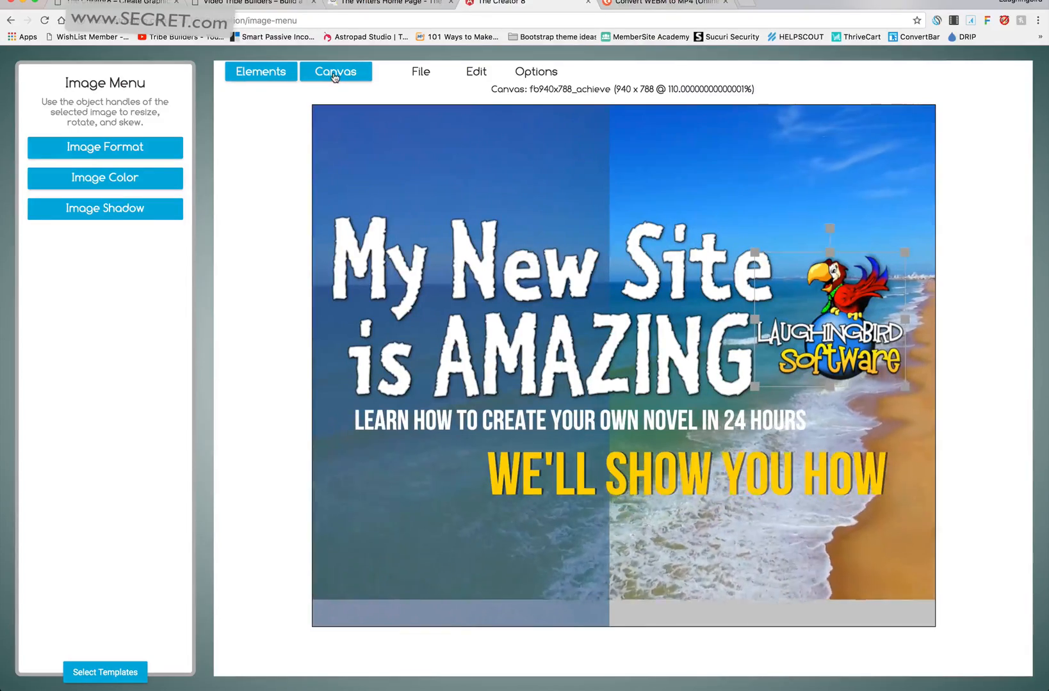
Record the header animation via Canvas Record, producing video.webm in Downloads
left_click(335, 71)
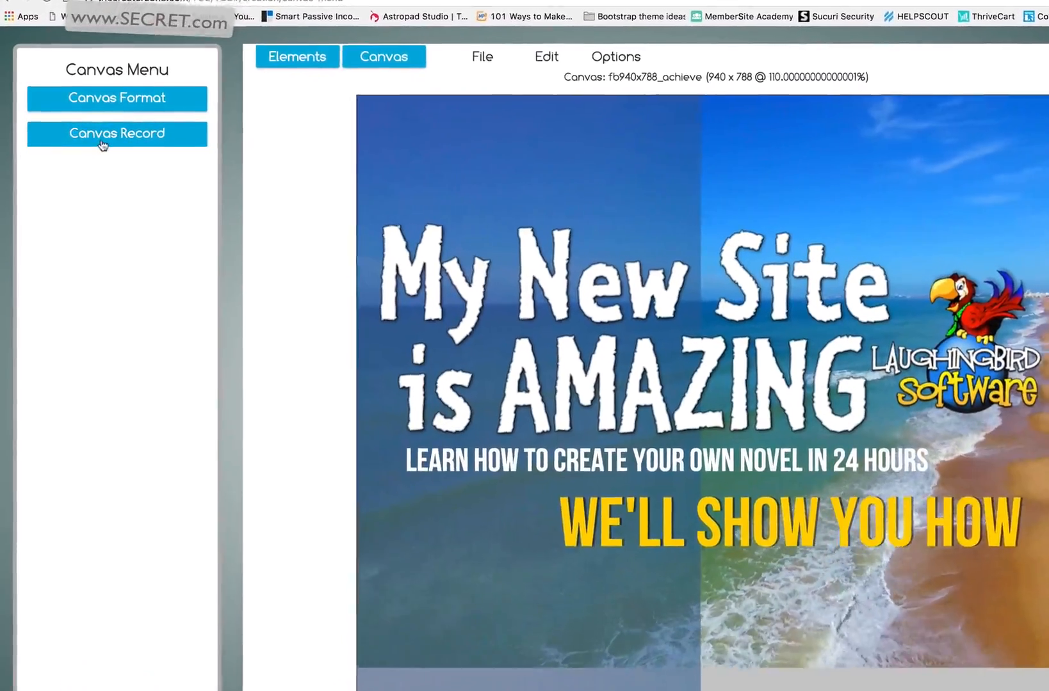
left_click(116, 133)
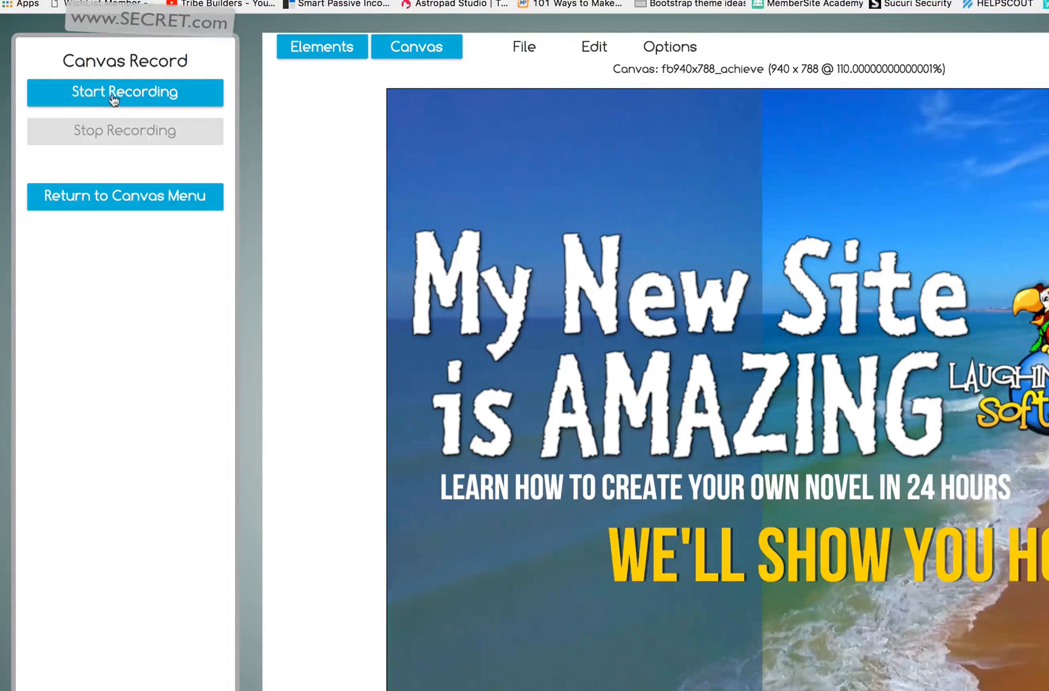
left_click(124, 93)
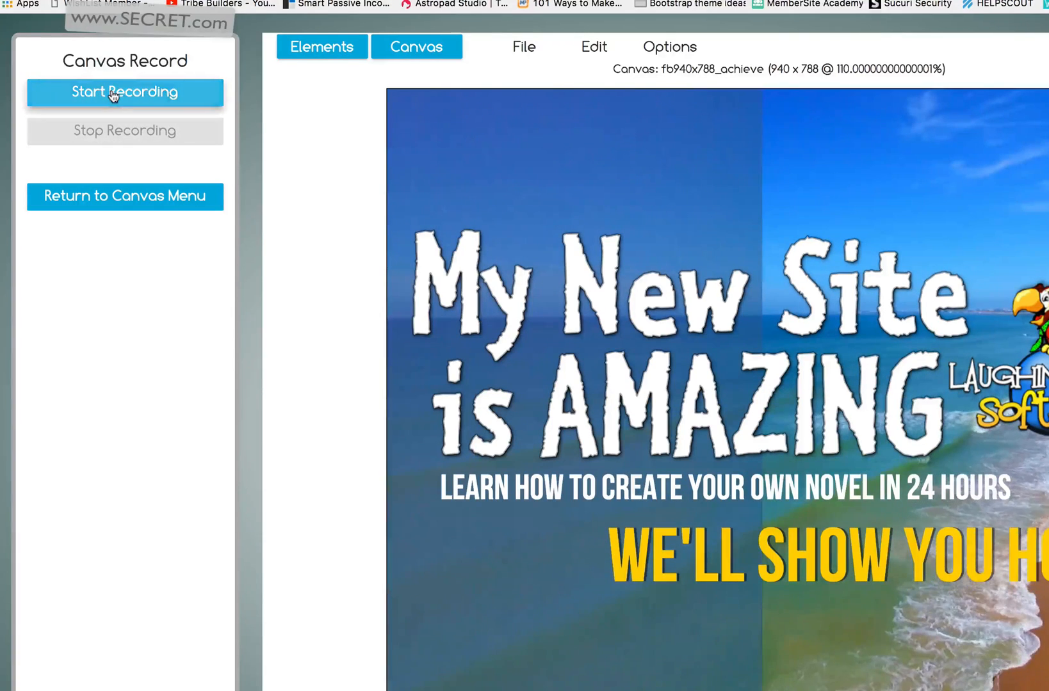
left_click(125, 92)
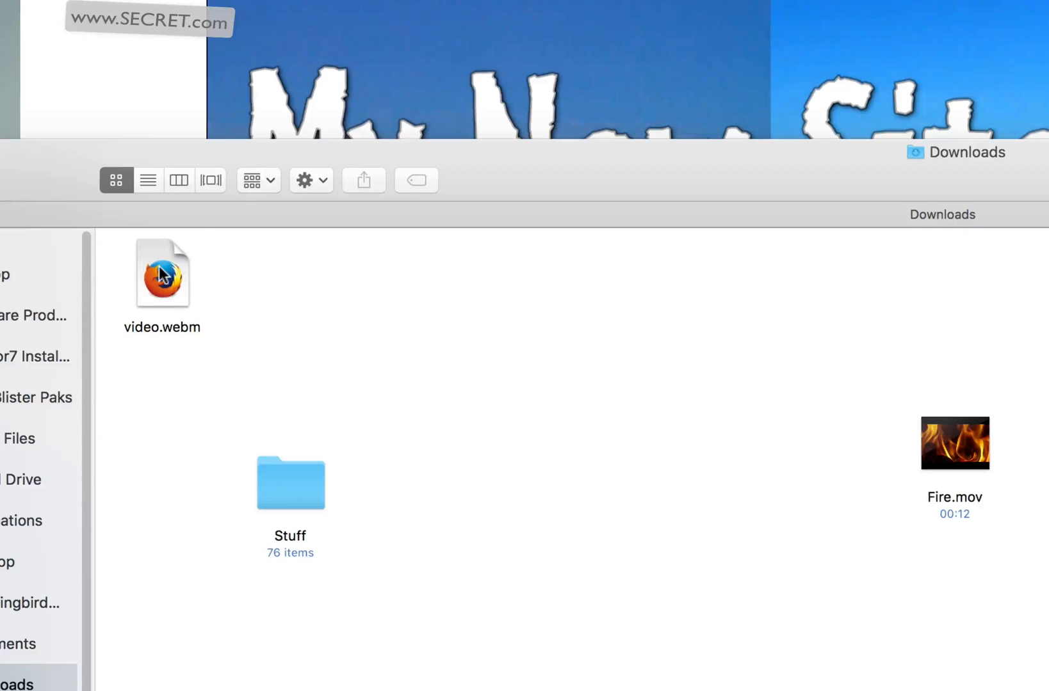
left_click_drag(162, 273, 680, 343)
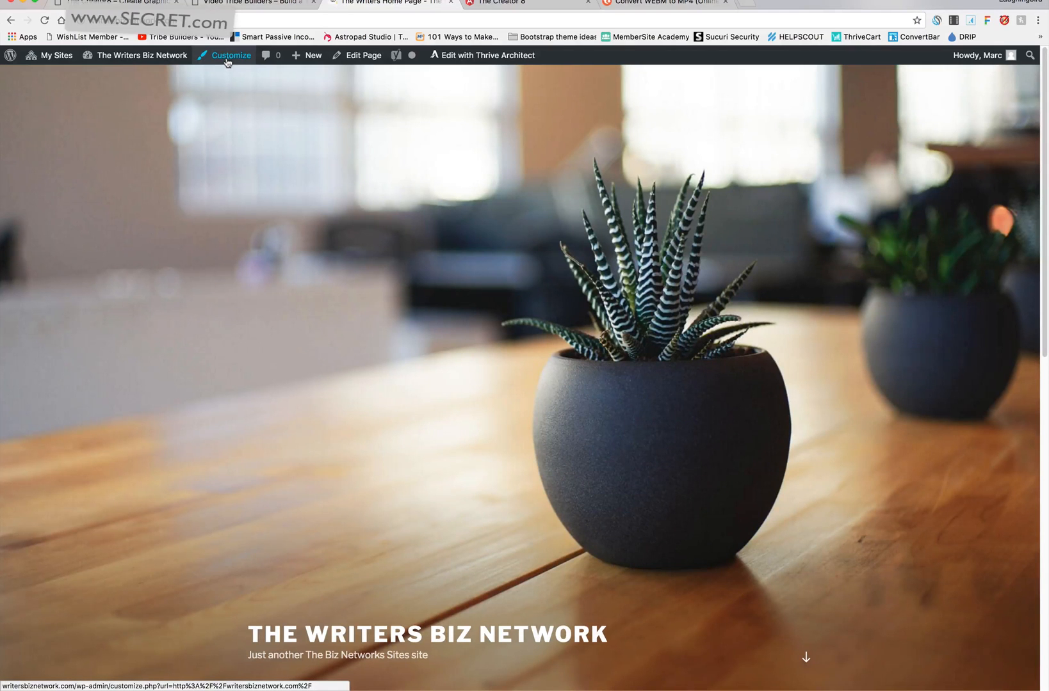
Reach the Customizer's Header Media panel for The Writers Biz Network, then move to the Convertio WebM-to-MP4 page
left_click(231, 55)
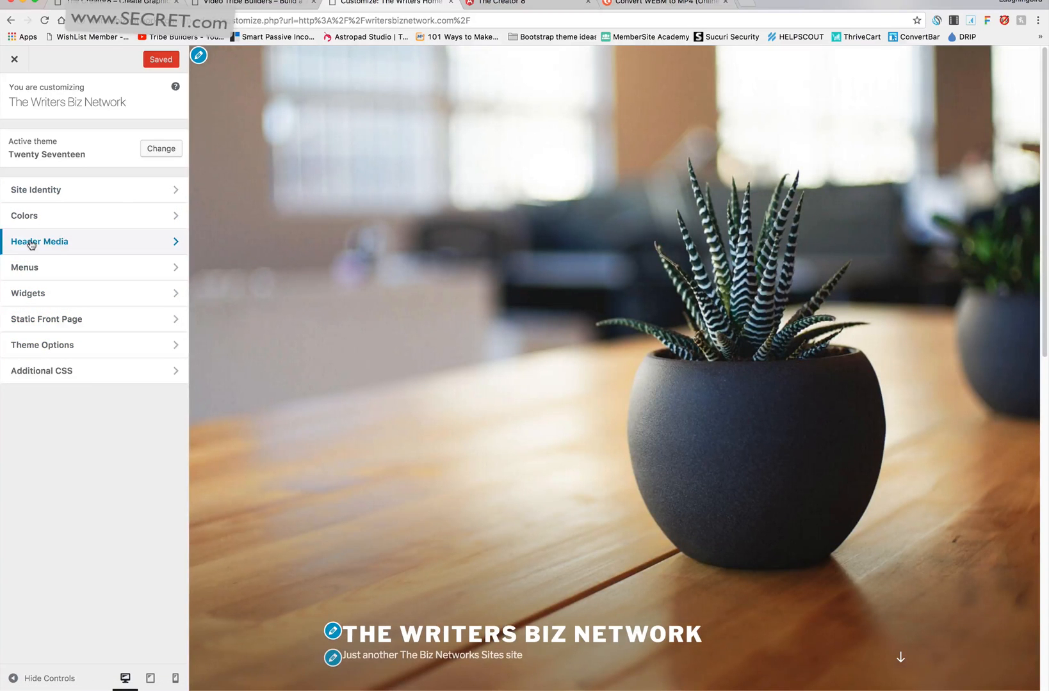
left_click(39, 241)
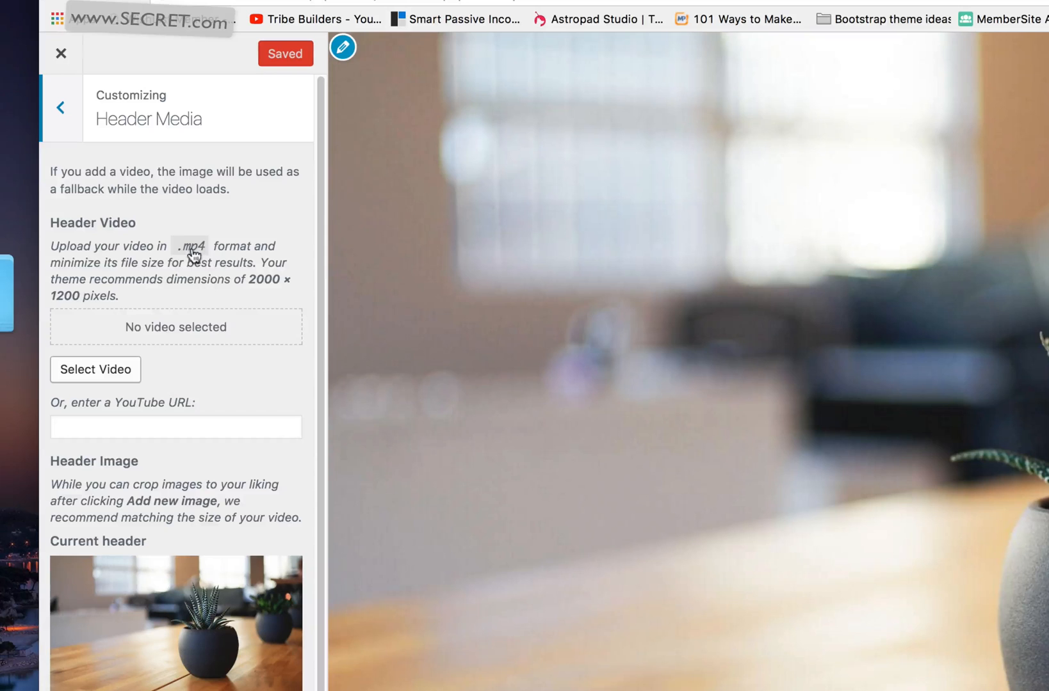
left_click(94, 370)
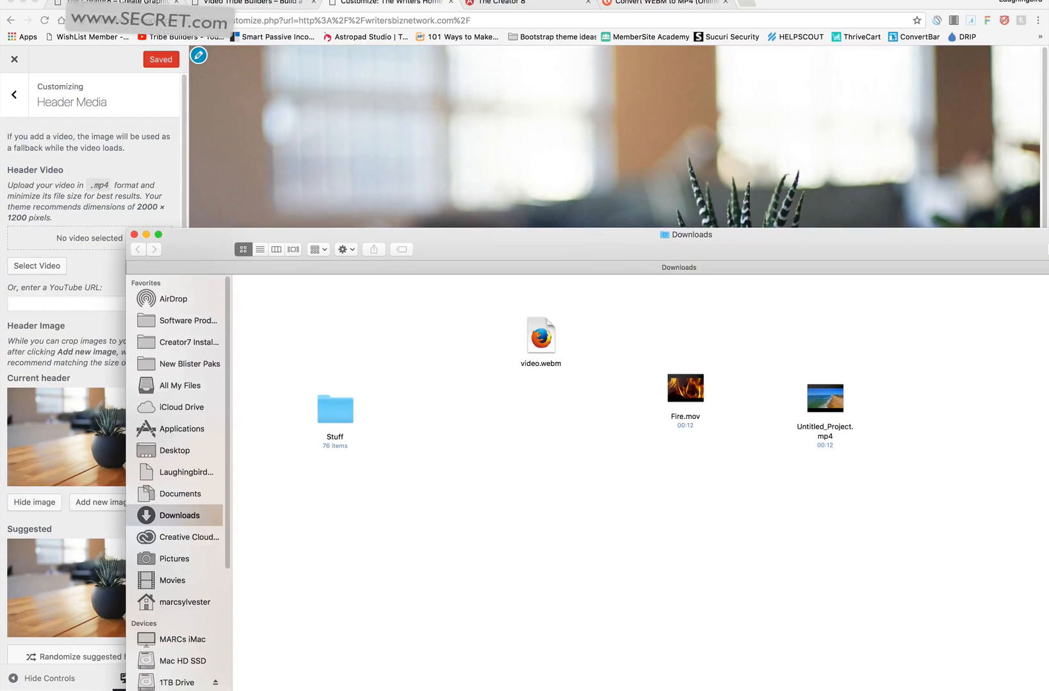
left_click(659, 2)
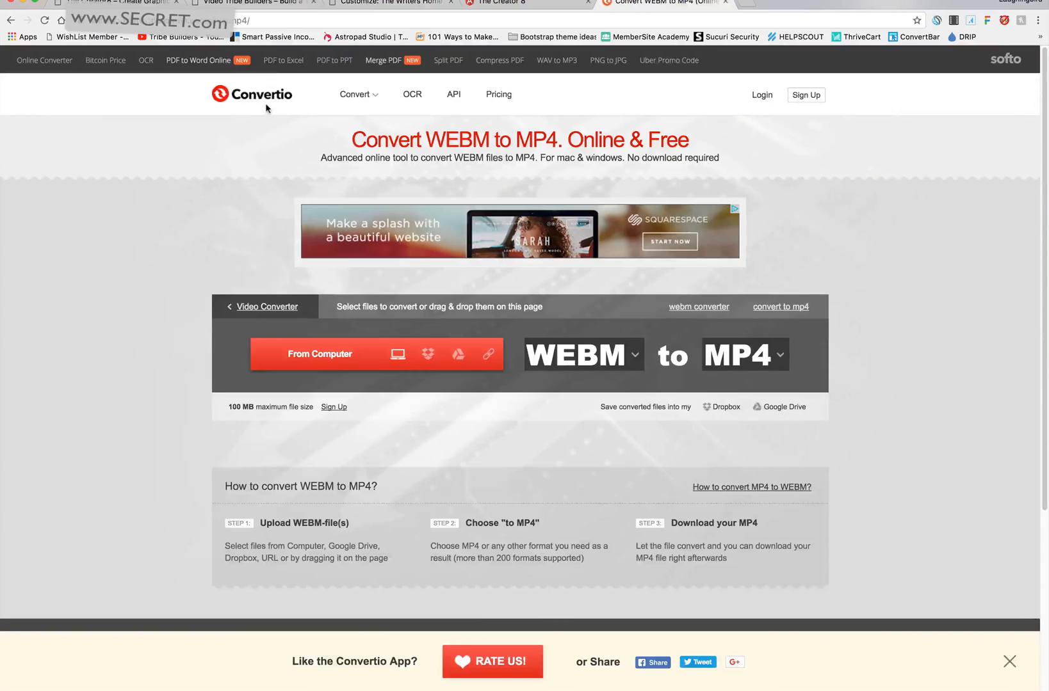
mouse_move(256, 108)
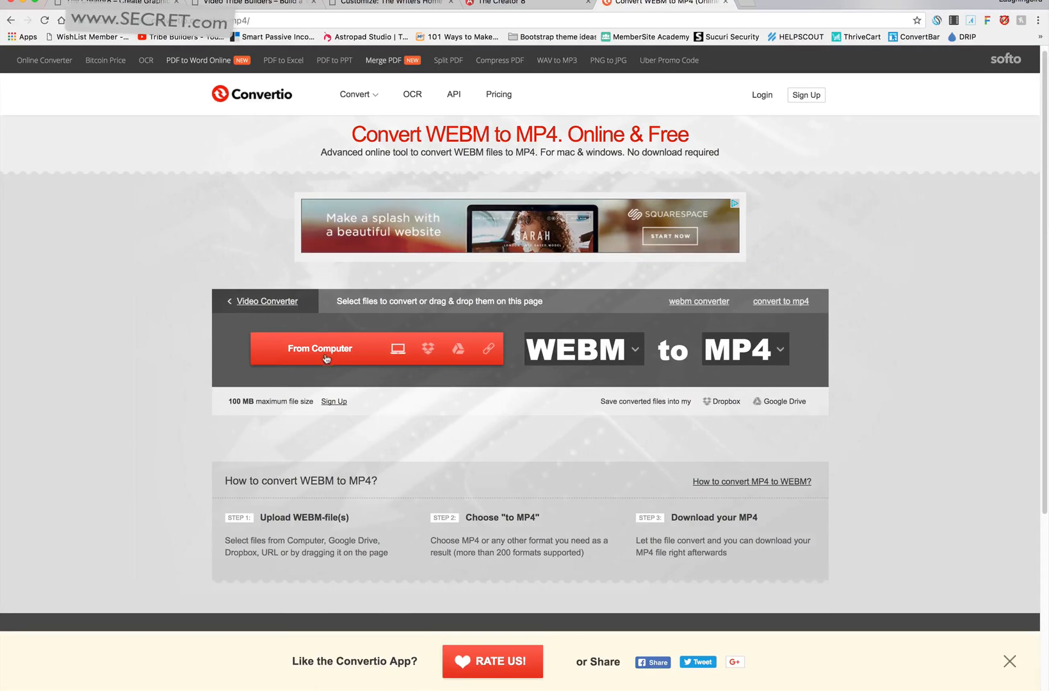
Convert video.webm from the computer into a 4.92 MB MP4 and download it
left_click(319, 349)
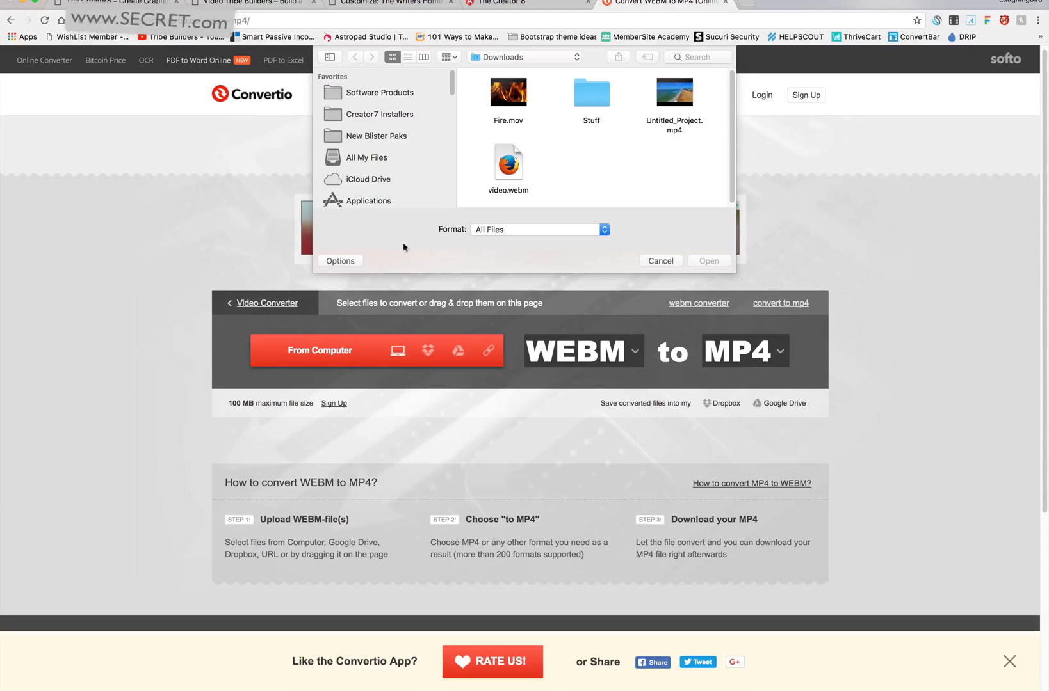
left_click(508, 165)
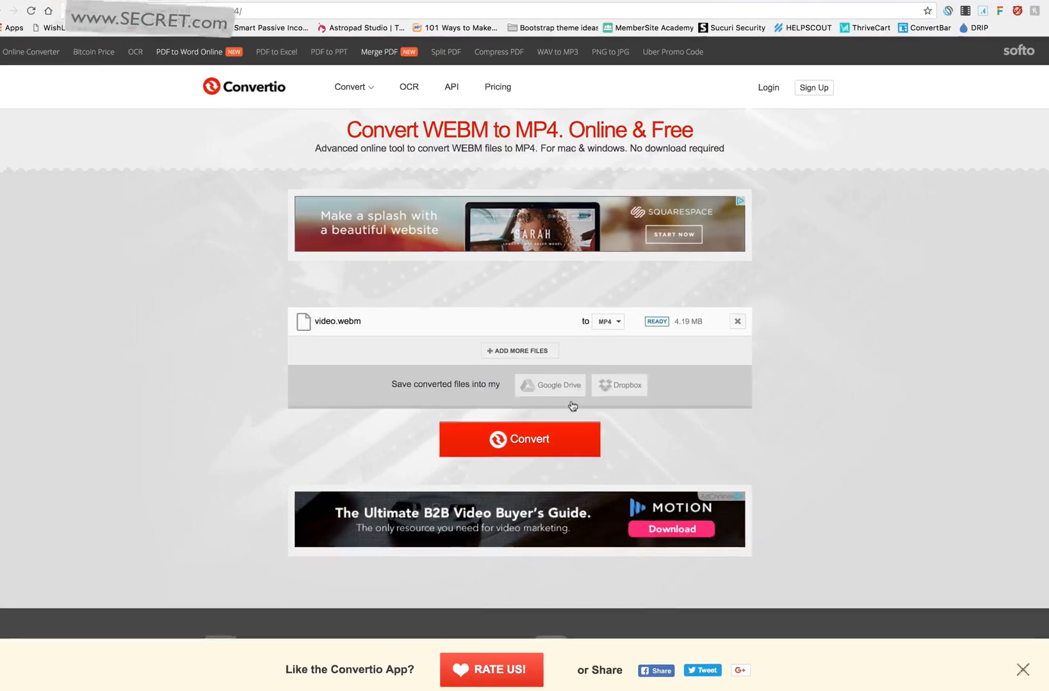
left_click(519, 439)
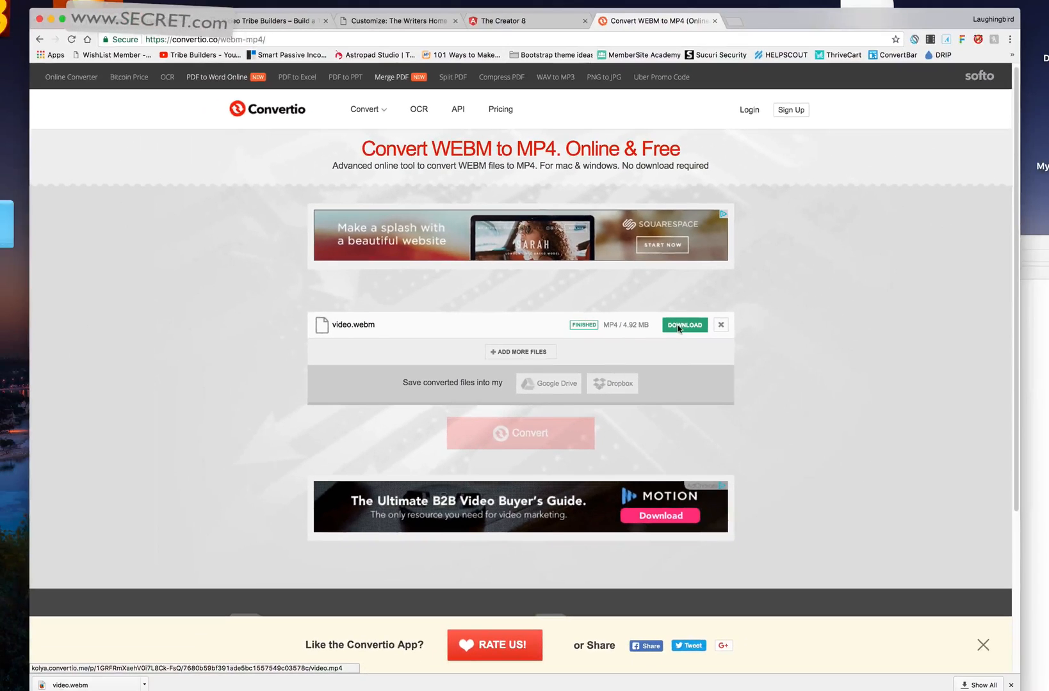
left_click(683, 325)
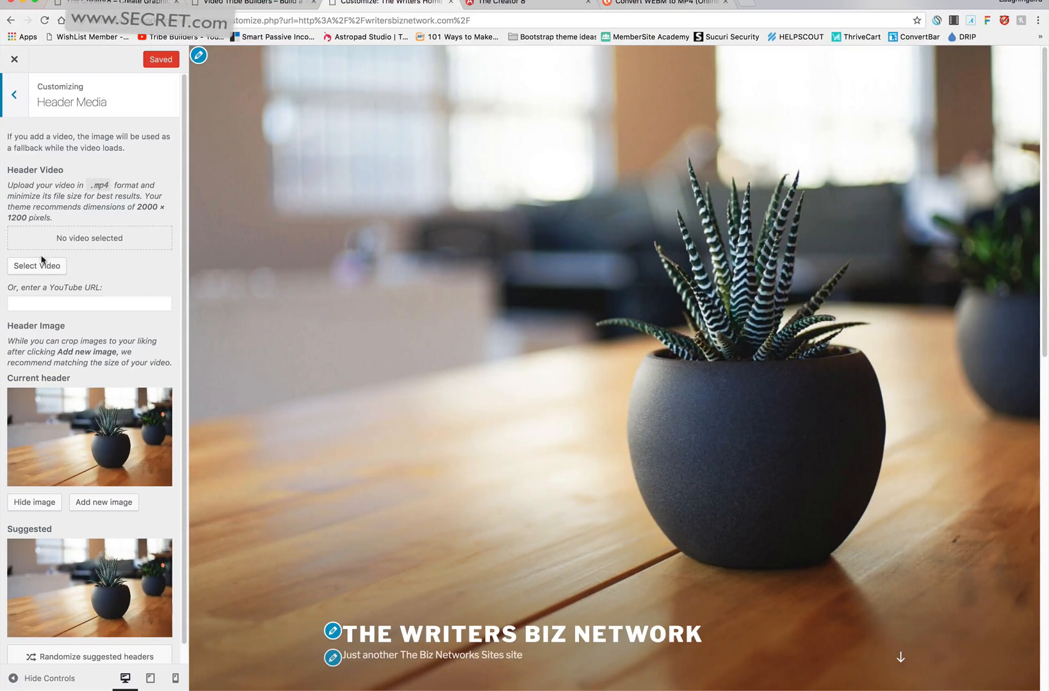
Upload the converted video.mp4 from the computer into the WordPress media library
left_click(37, 265)
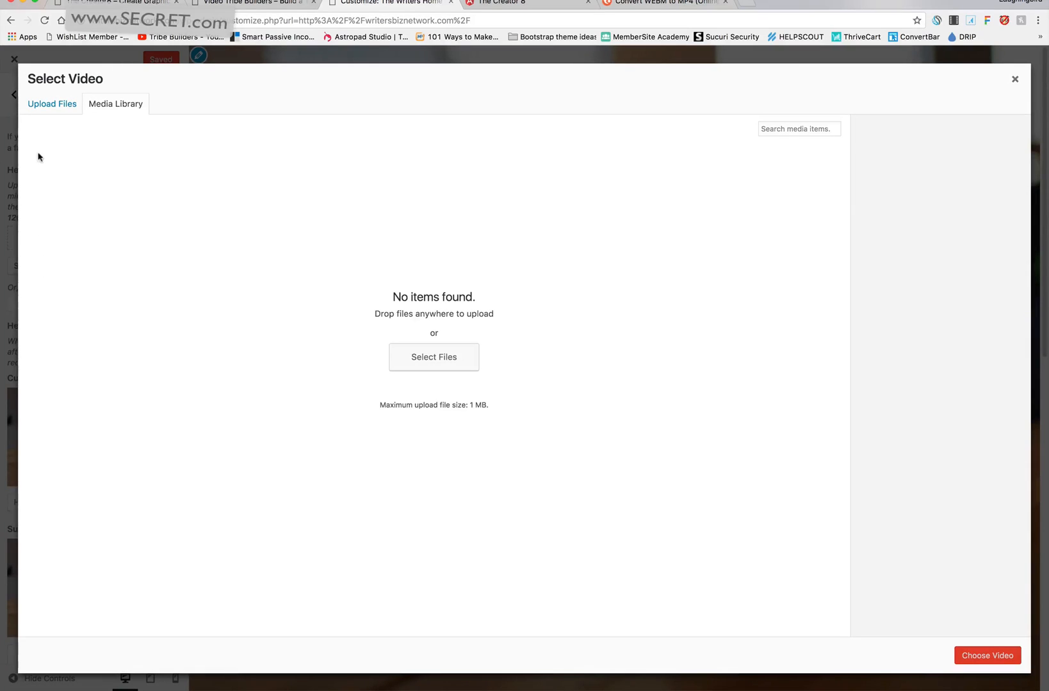
left_click(51, 104)
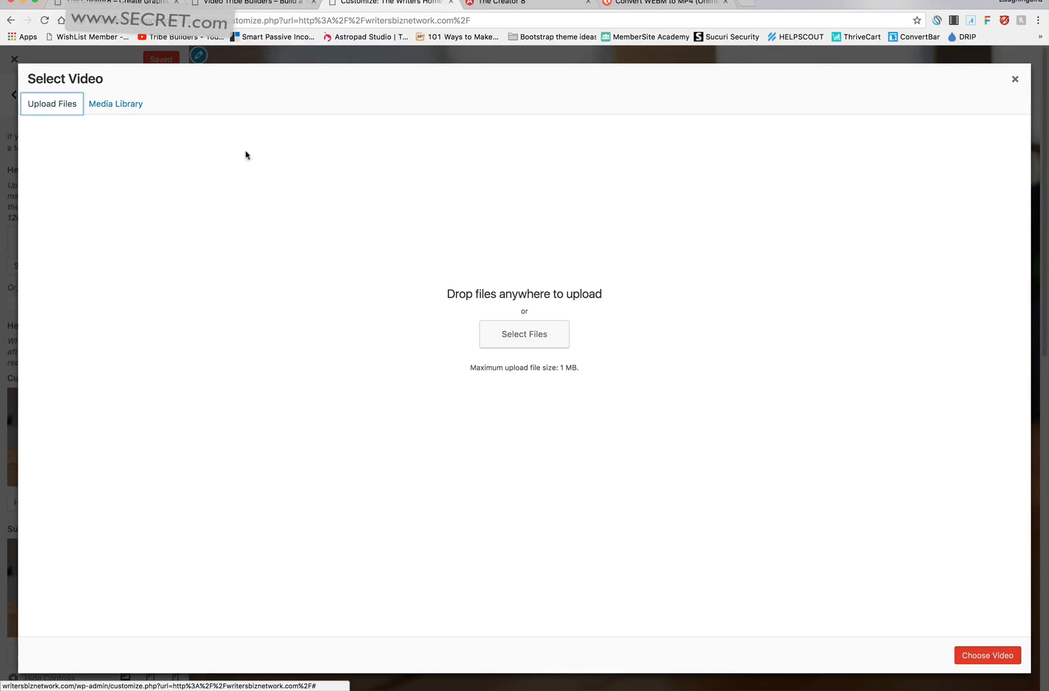
left_click(523, 334)
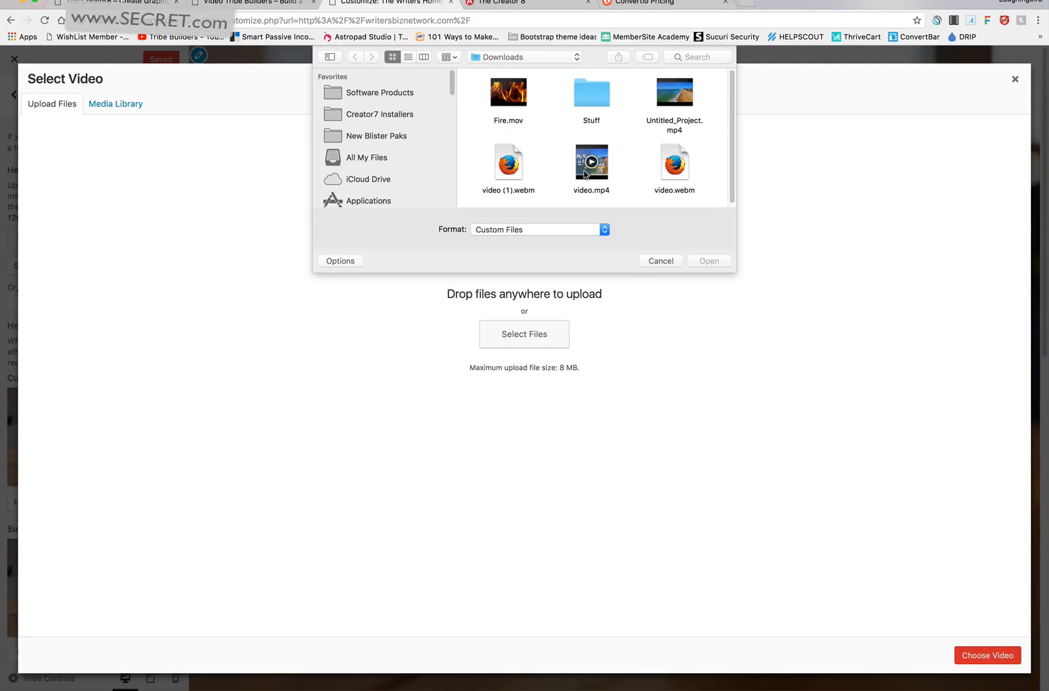
left_click(591, 162)
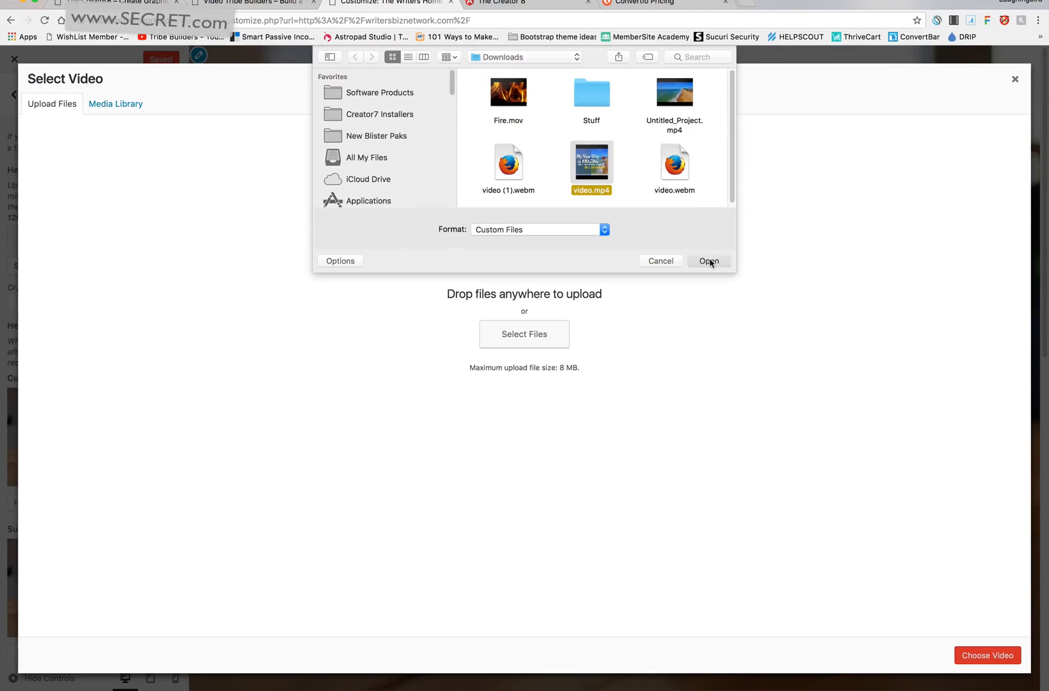
left_click(707, 260)
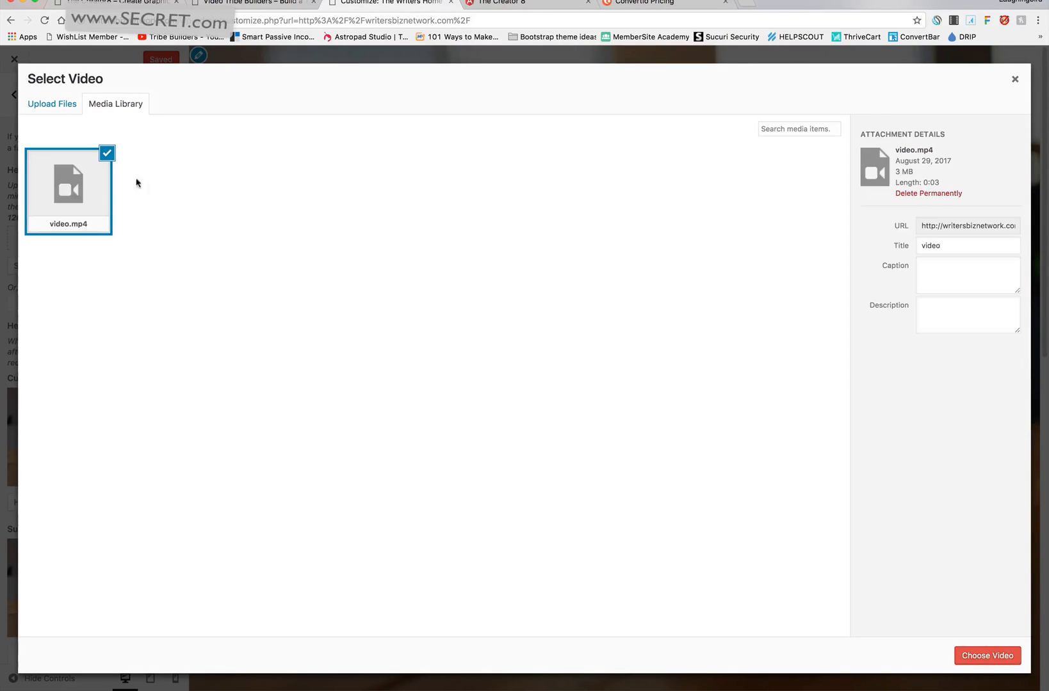
mouse_move(98, 233)
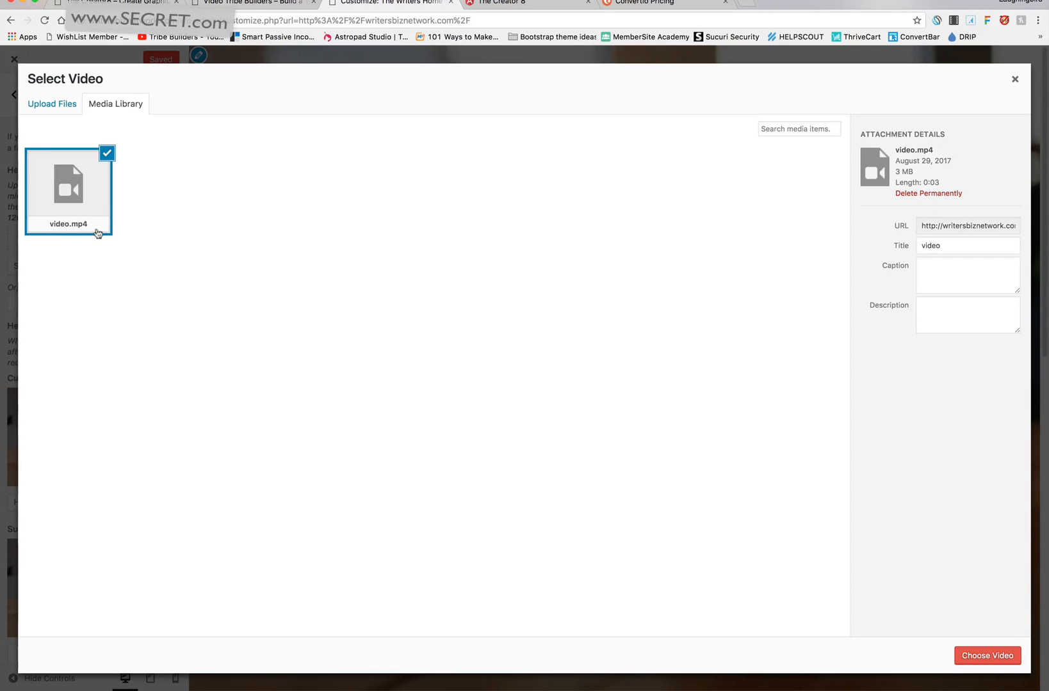
Make video.mp4 the header video and publish the Customizer changes
left_click(986, 656)
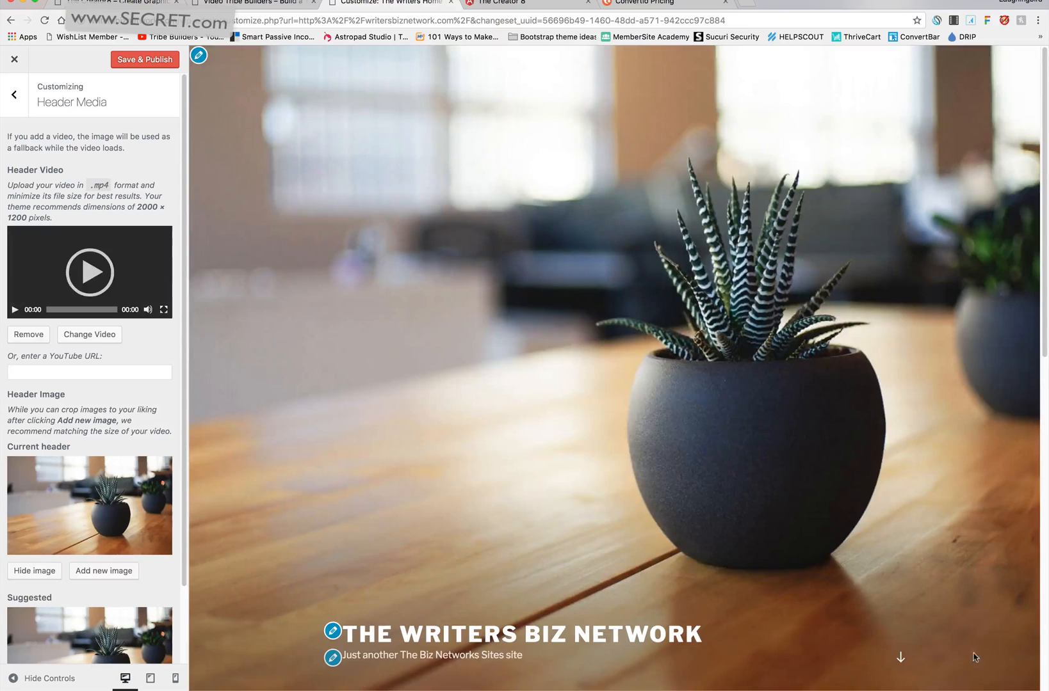
left_click(91, 272)
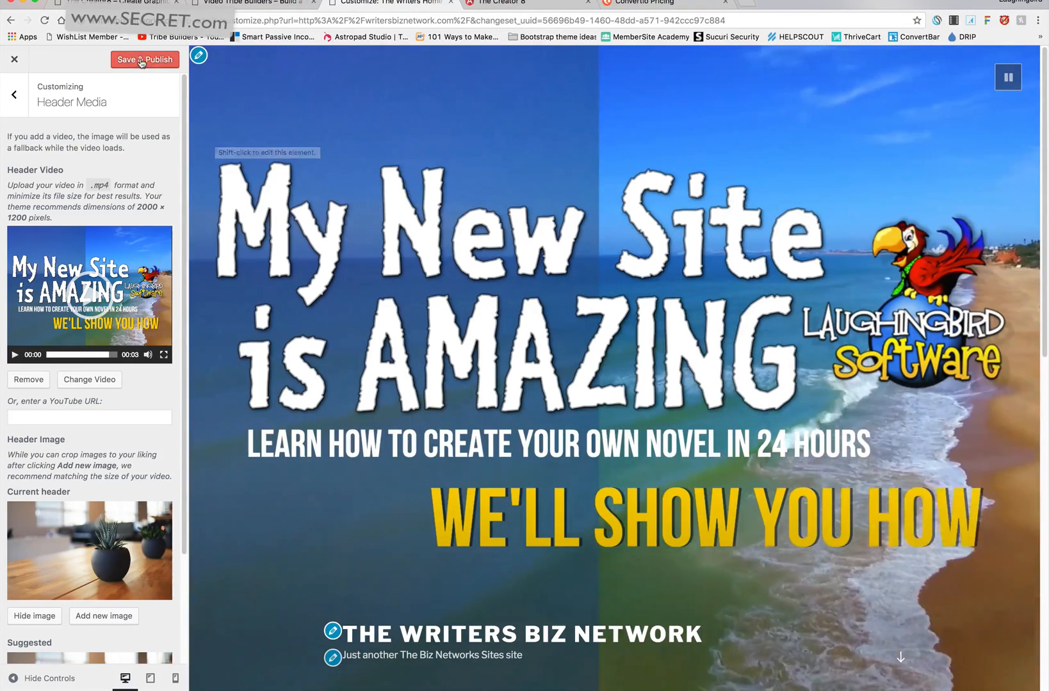
left_click(144, 59)
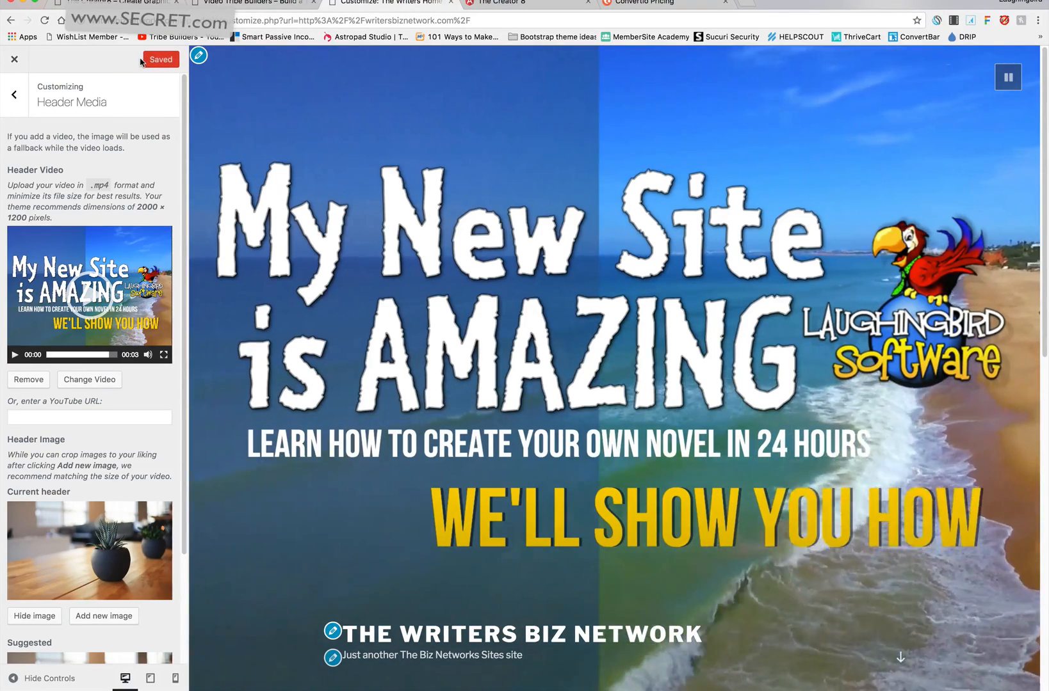